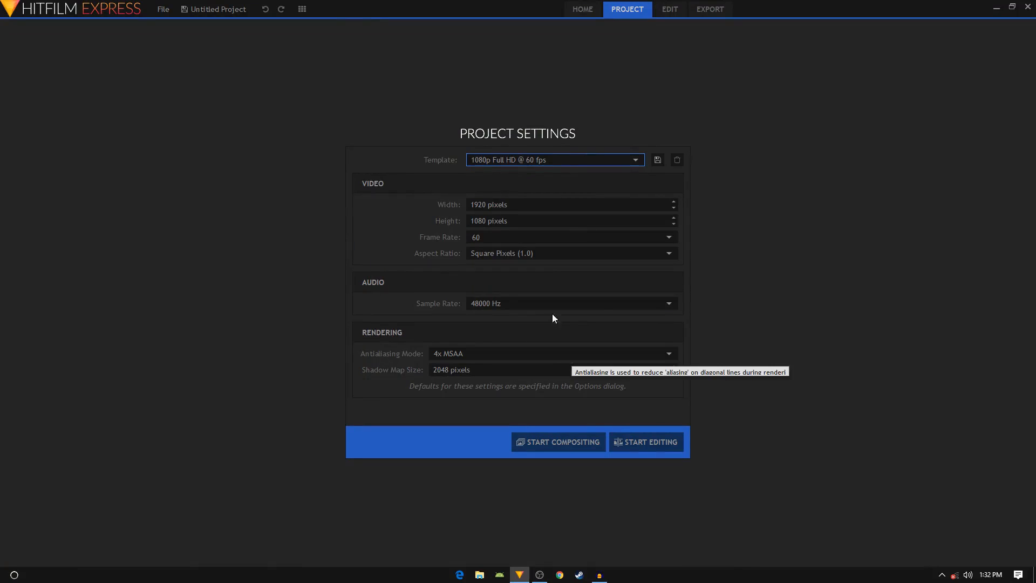
mouse_move(512, 175)
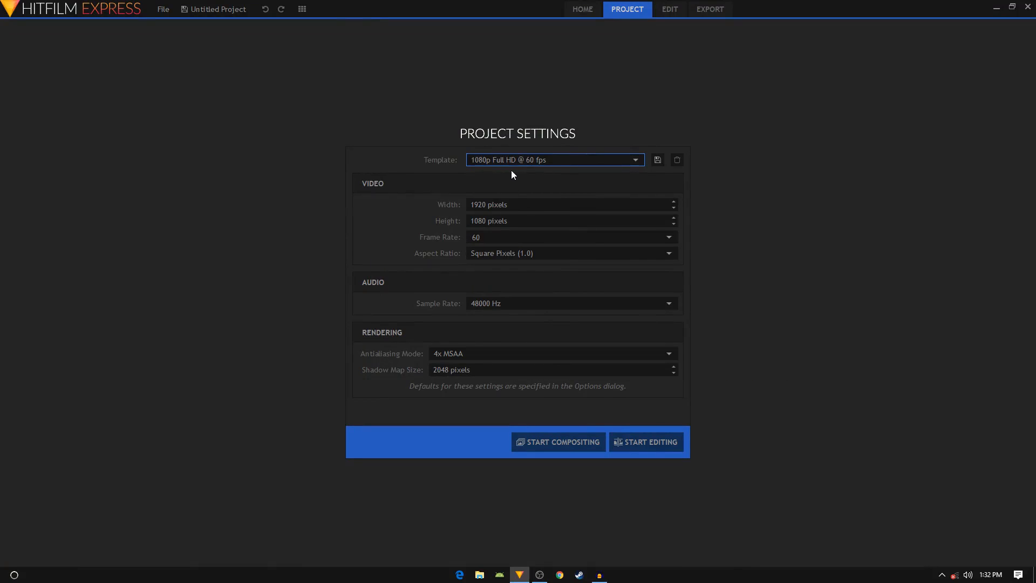
- Start compositing and set the new composite shot's duration to 00:00:03:00 before confirming it
left_click(554, 160)
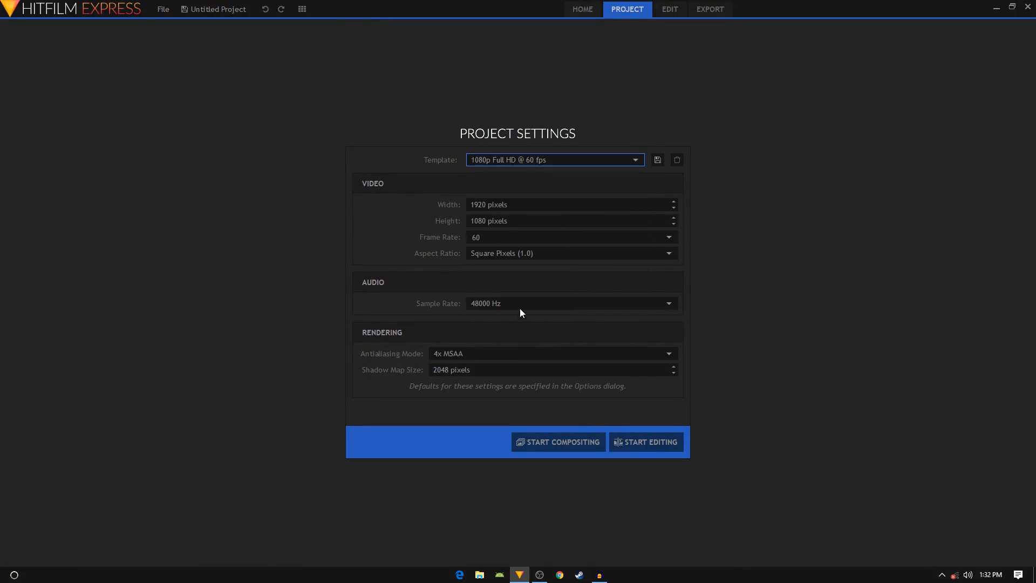
mouse_move(459, 405)
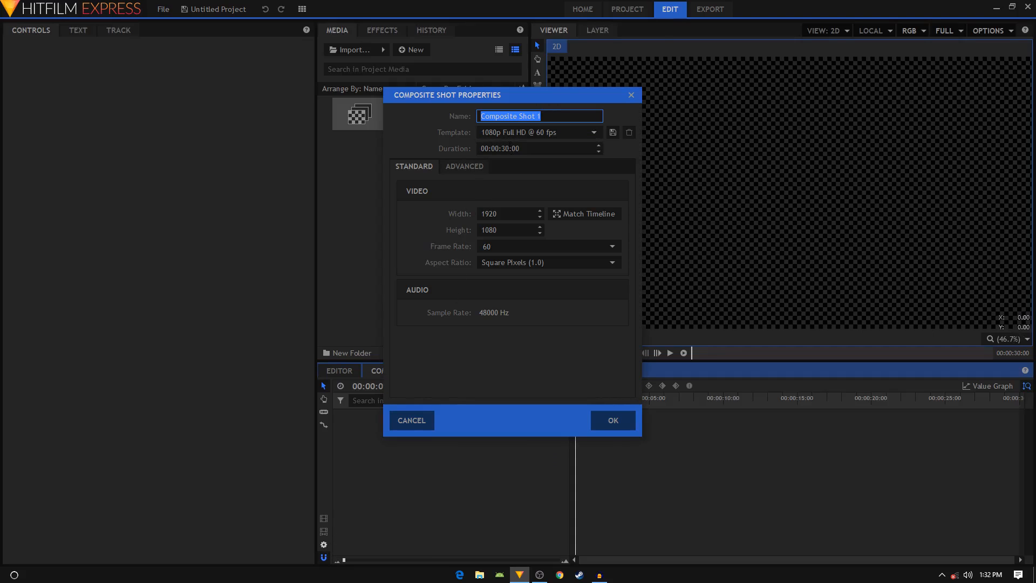
left_click(538, 148)
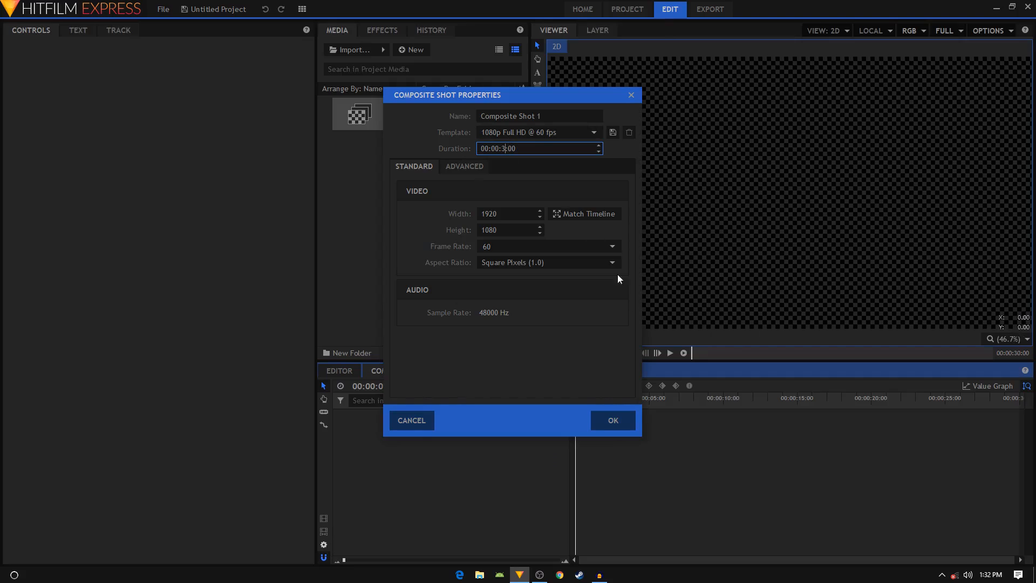
left_click(611, 420)
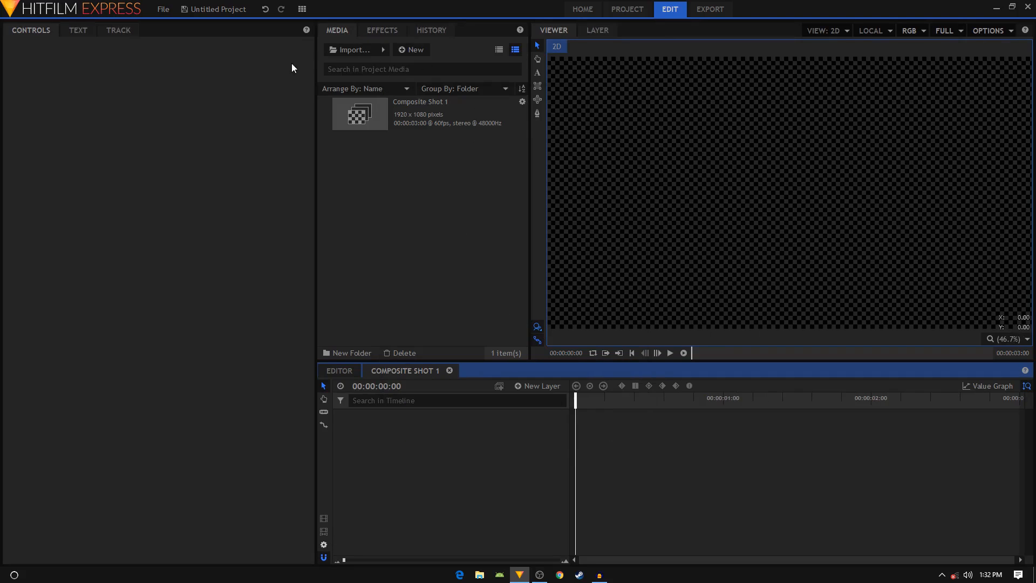
left_click(301, 9)
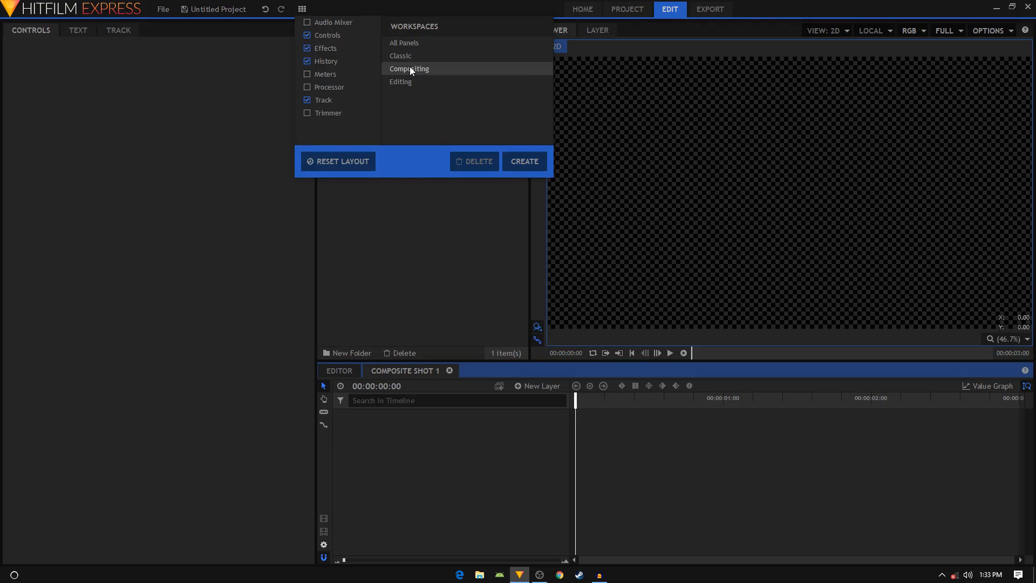
mouse_move(342, 114)
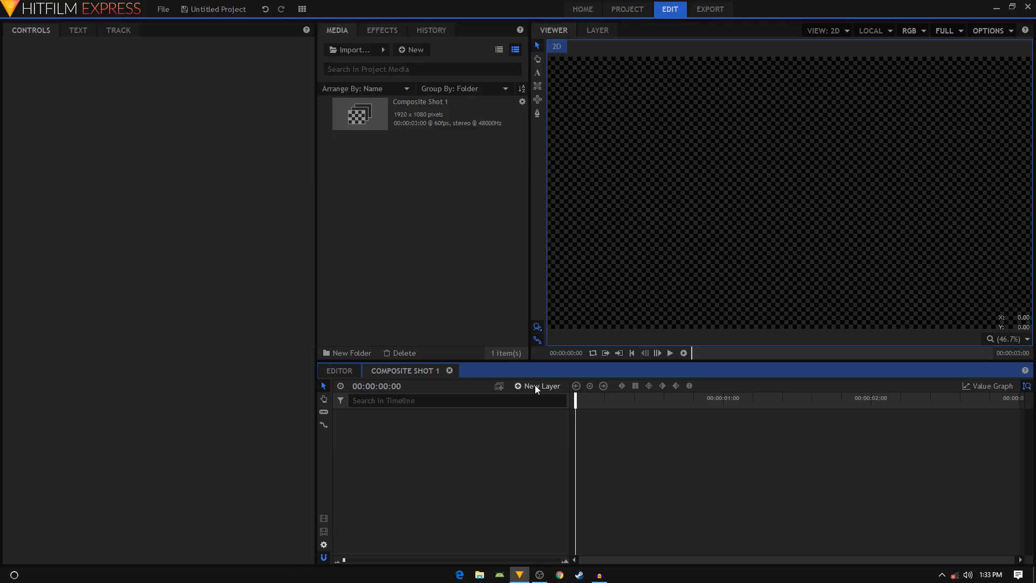
- Add a black plane named BG and apply the 1080 Title Safe and Action Safe presets to it
left_click(539, 387)
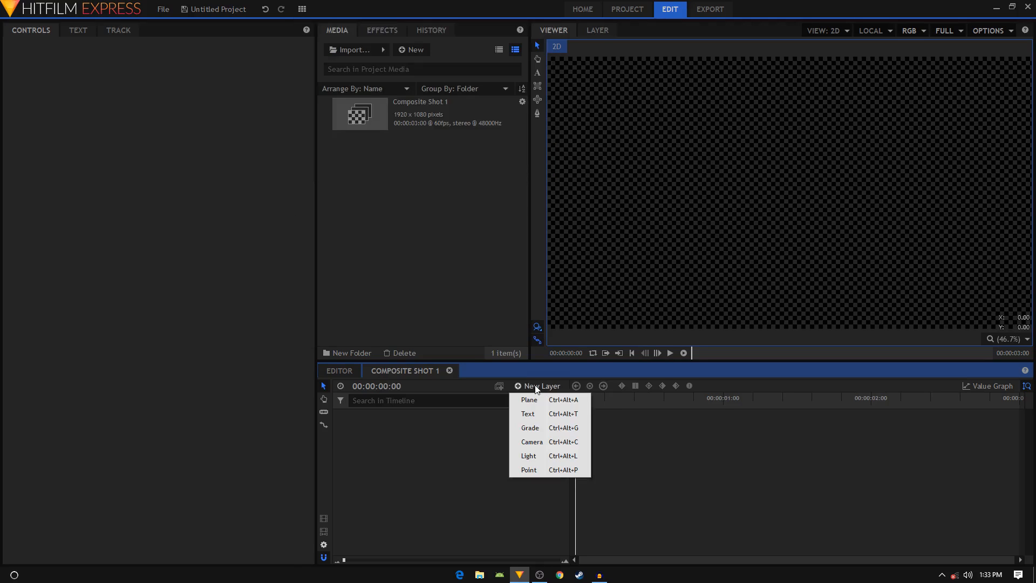
left_click(529, 399)
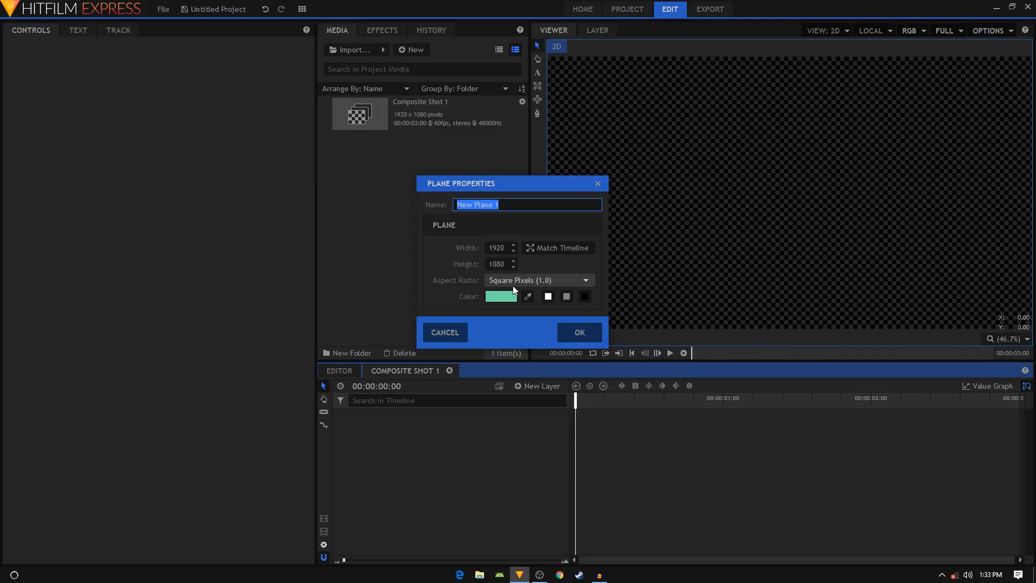
type("BG")
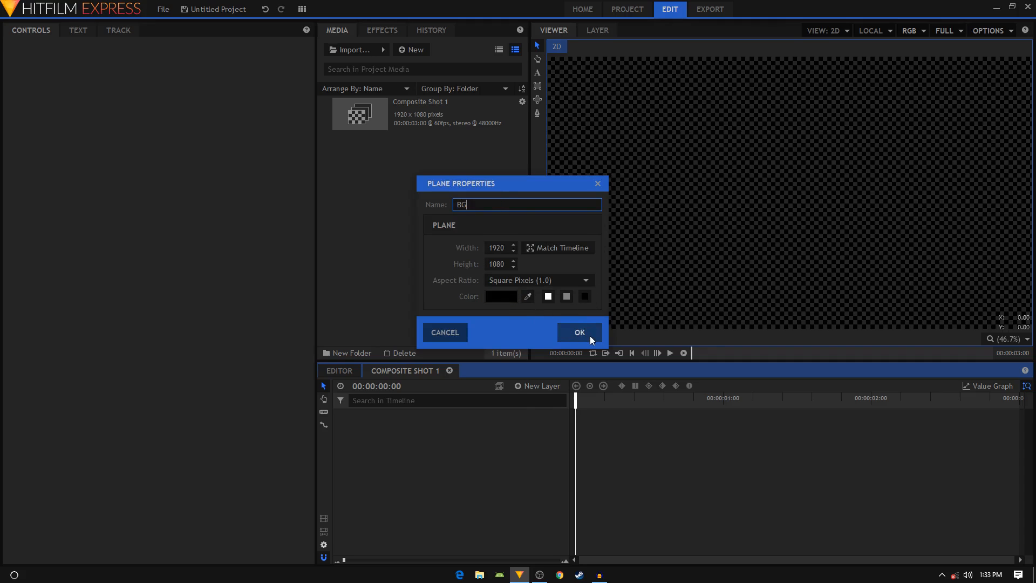
left_click(577, 331)
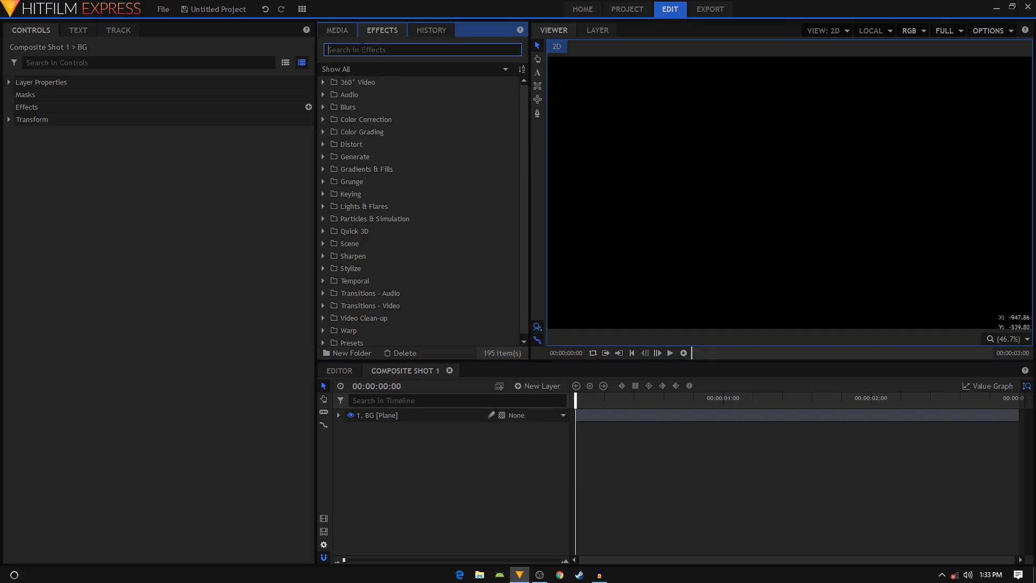
type("100")
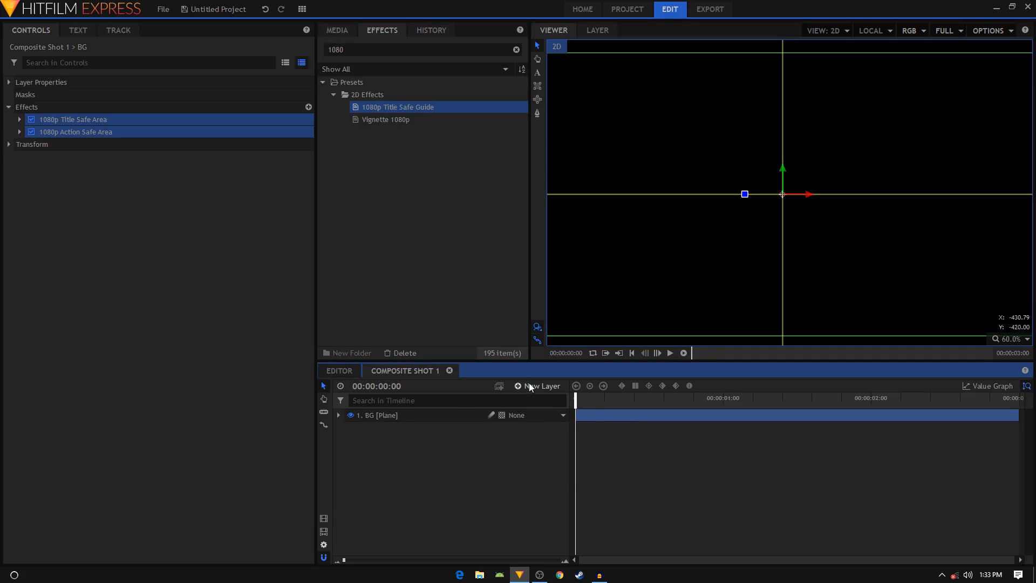
- Add a second plane named rect filled with #62c693 green above BG
left_click(540, 386)
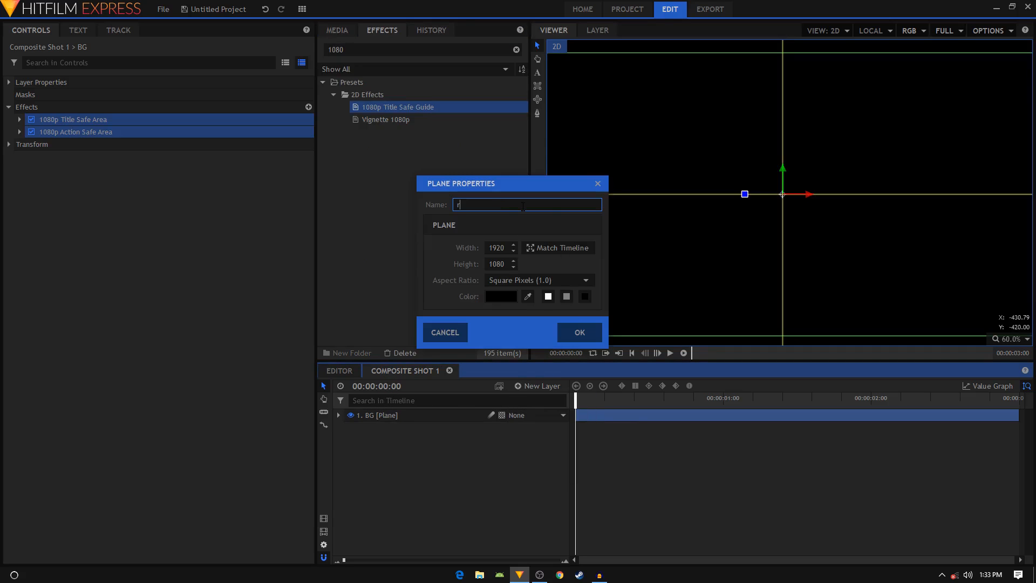
left_click(500, 296)
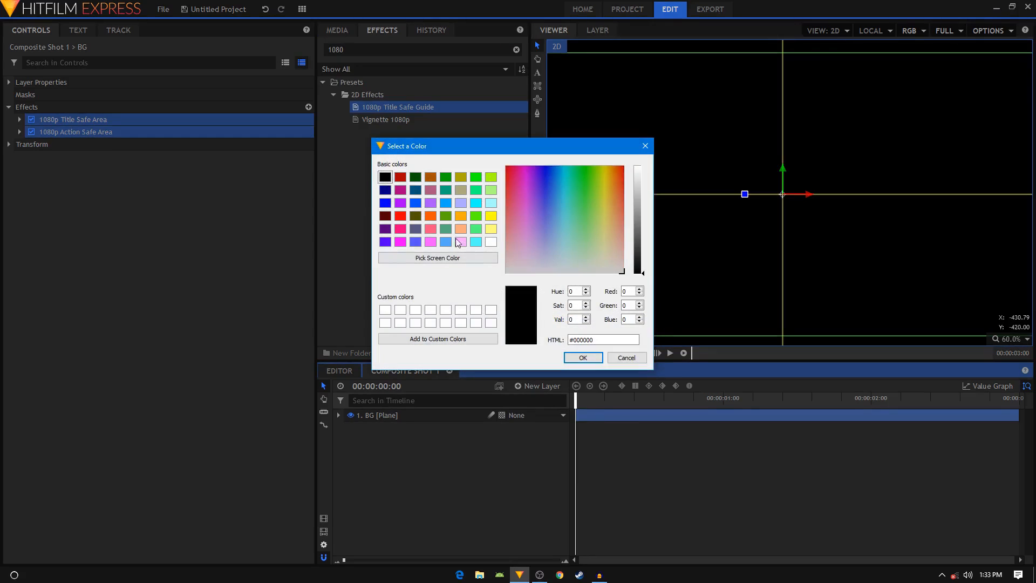
left_click(574, 219)
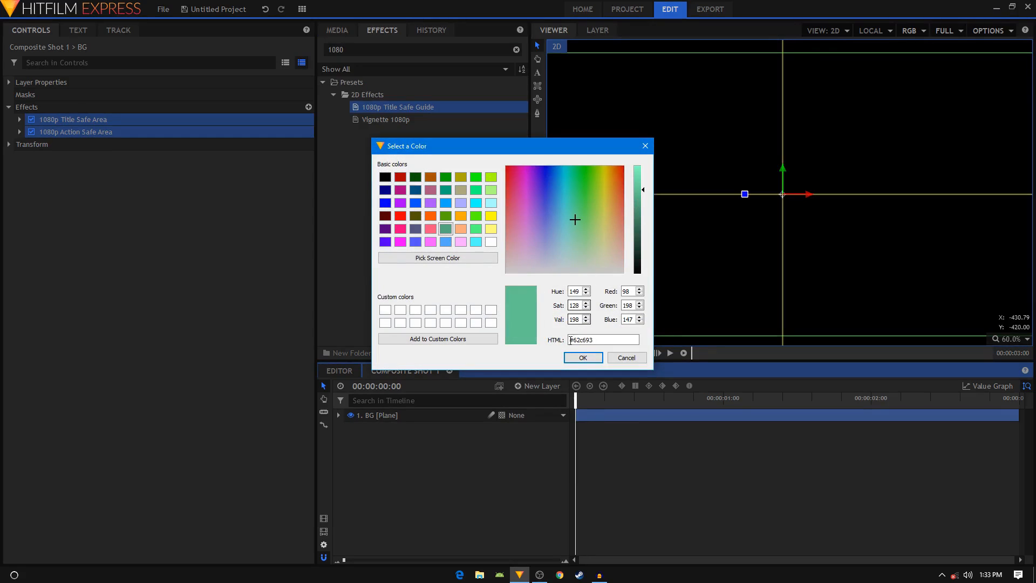
left_click(582, 357)
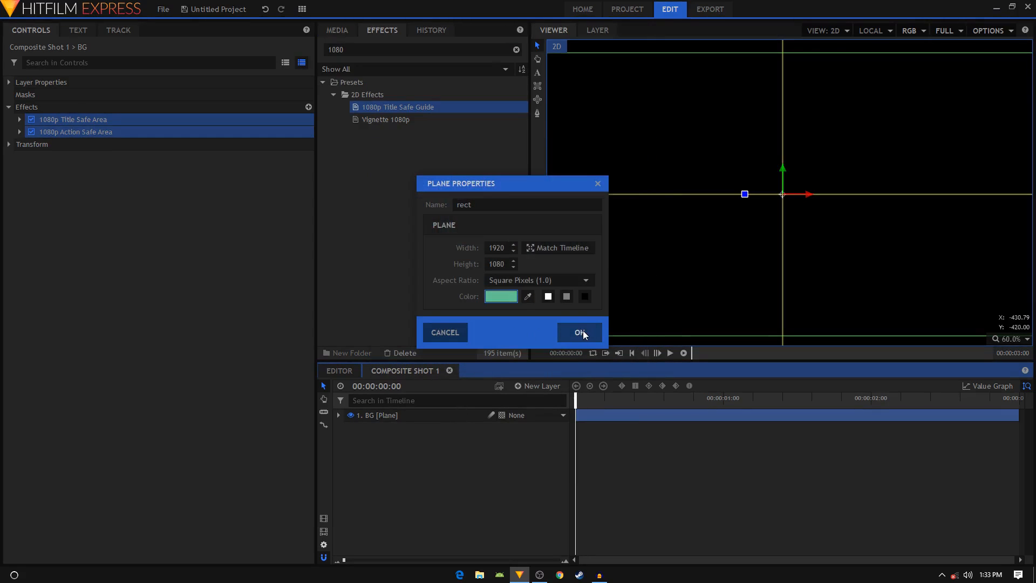
left_click(578, 332)
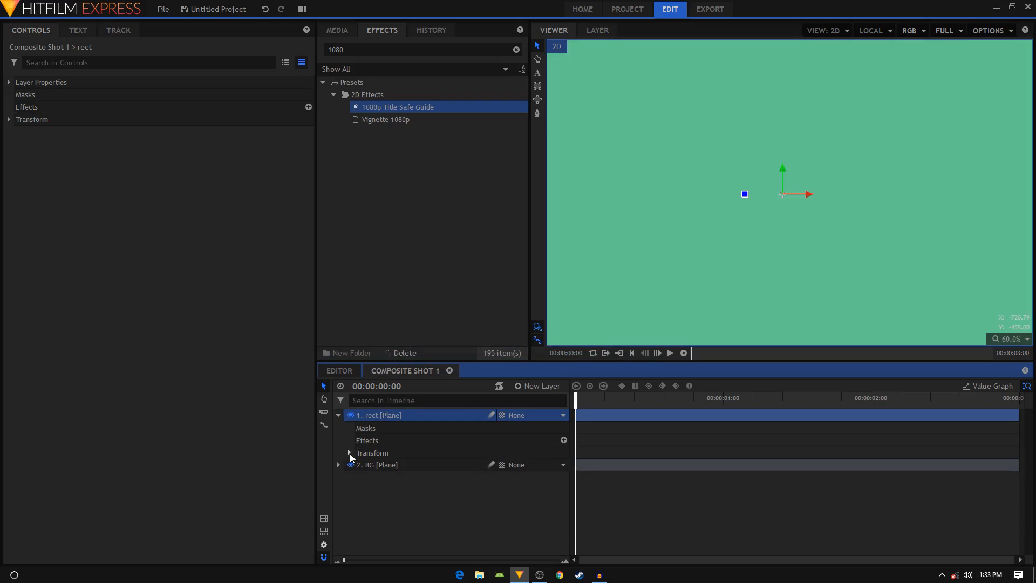
- Scale rect to 20% by 9% with Anchor Point Y 540 and Position Y 48
left_click(348, 452)
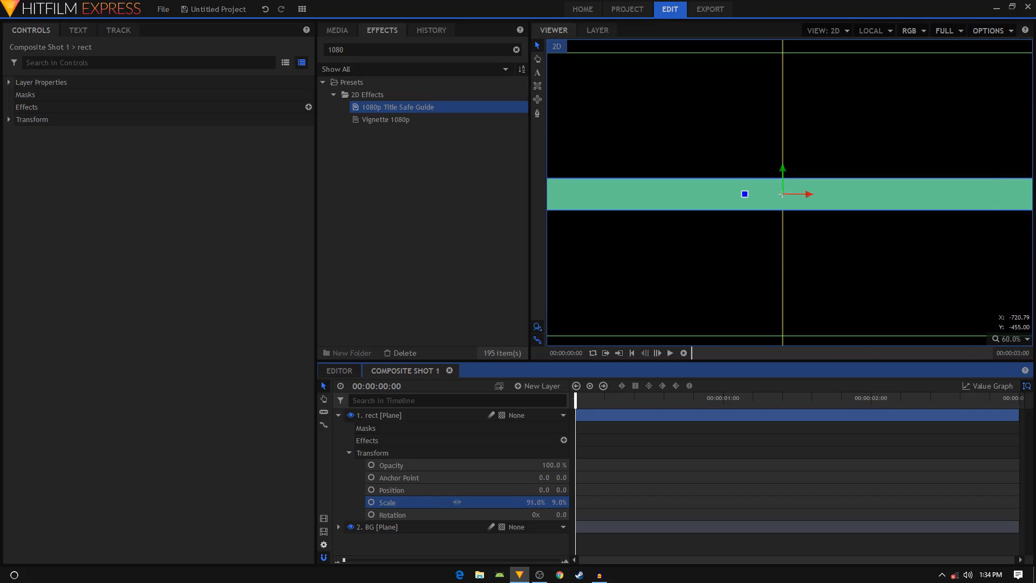
left_click_drag(535, 502, 463, 502)
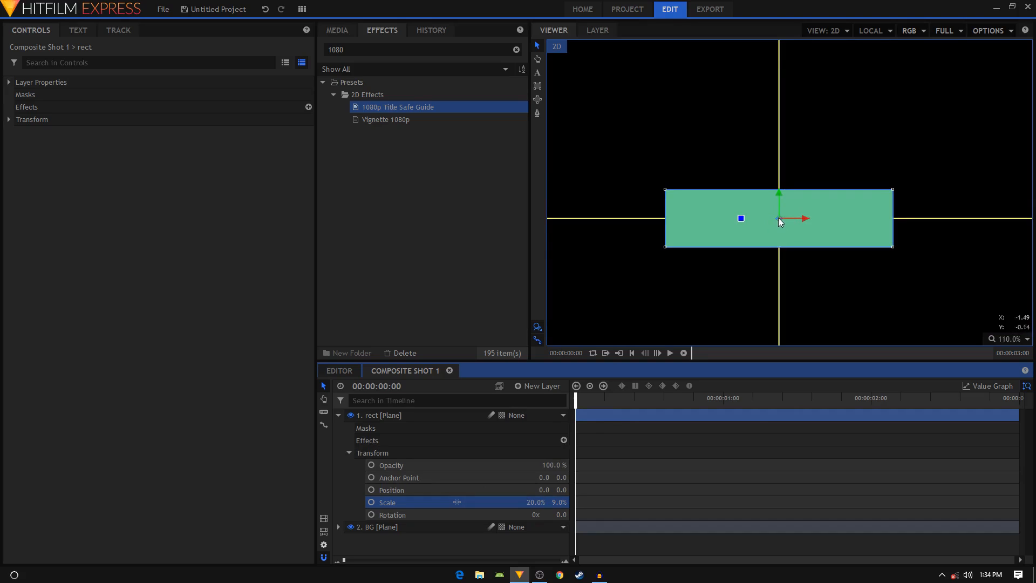
mouse_move(715, 193)
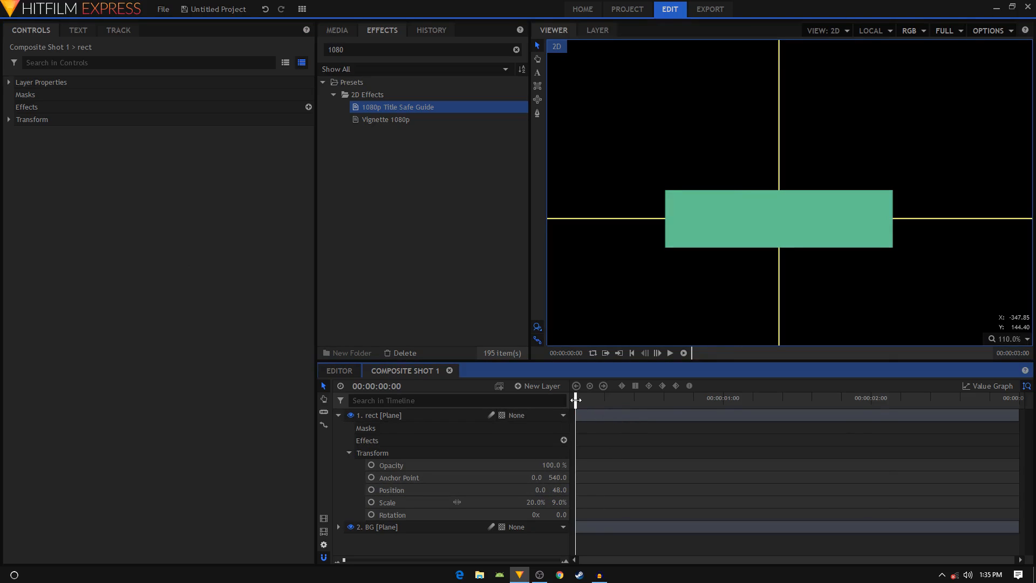
- Keyframe rect's vertical Scale from a thin strip at frame 0 to 9.0% at 2 seconds and preview the growth
left_click_drag(577, 407, 871, 407)
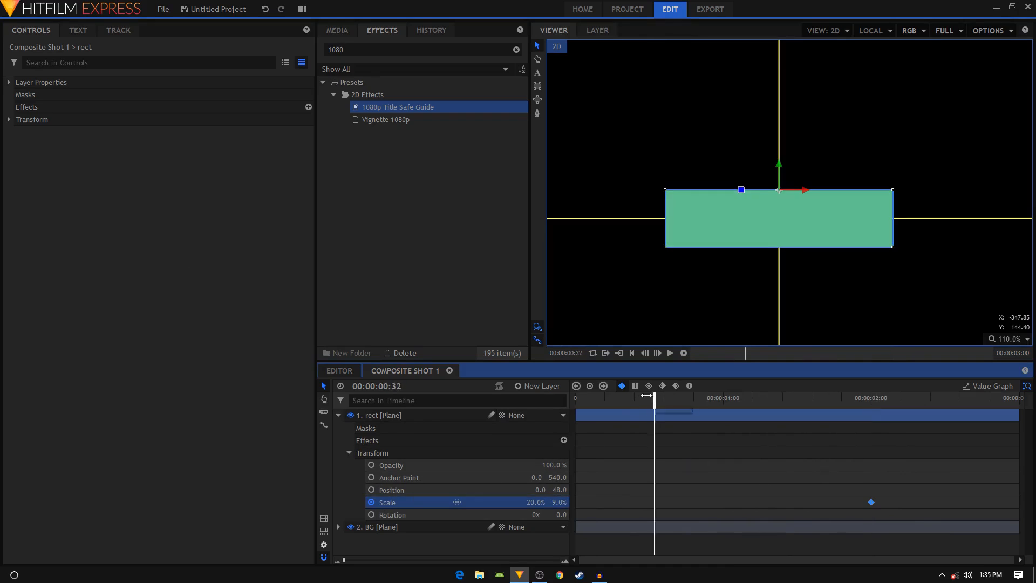
left_click(630, 353)
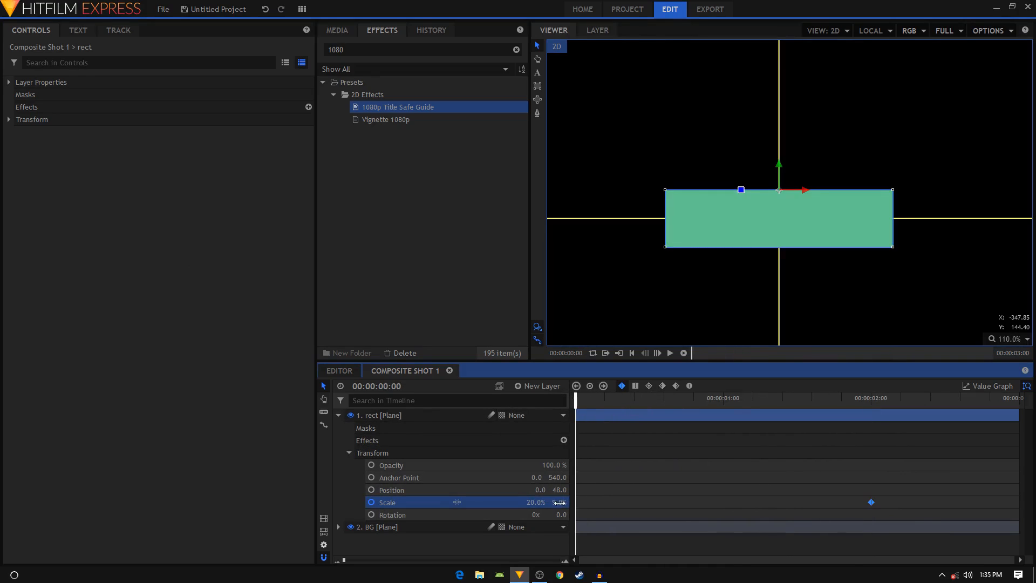
left_click(561, 502)
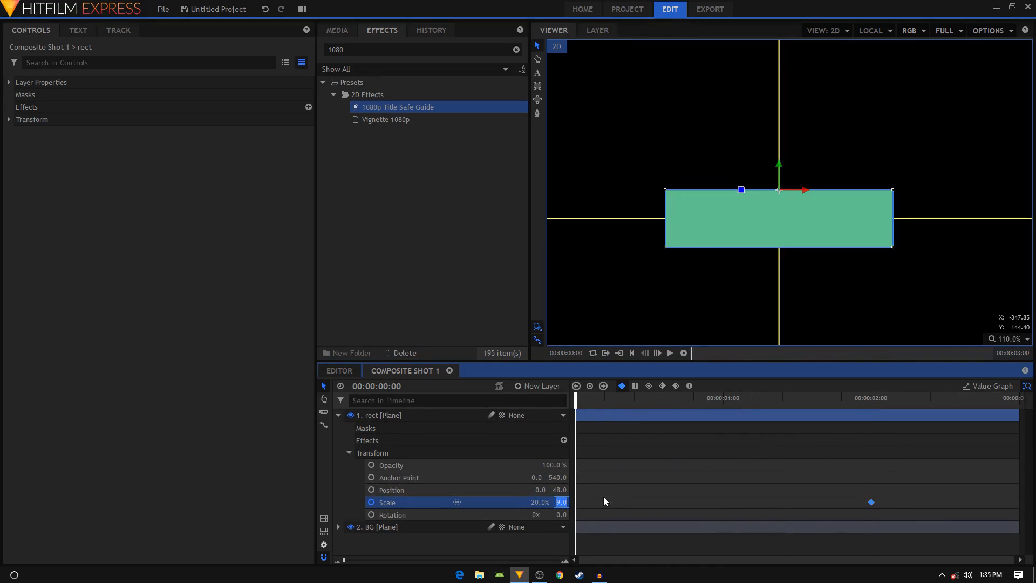
left_click_drag(575, 397, 740, 397)
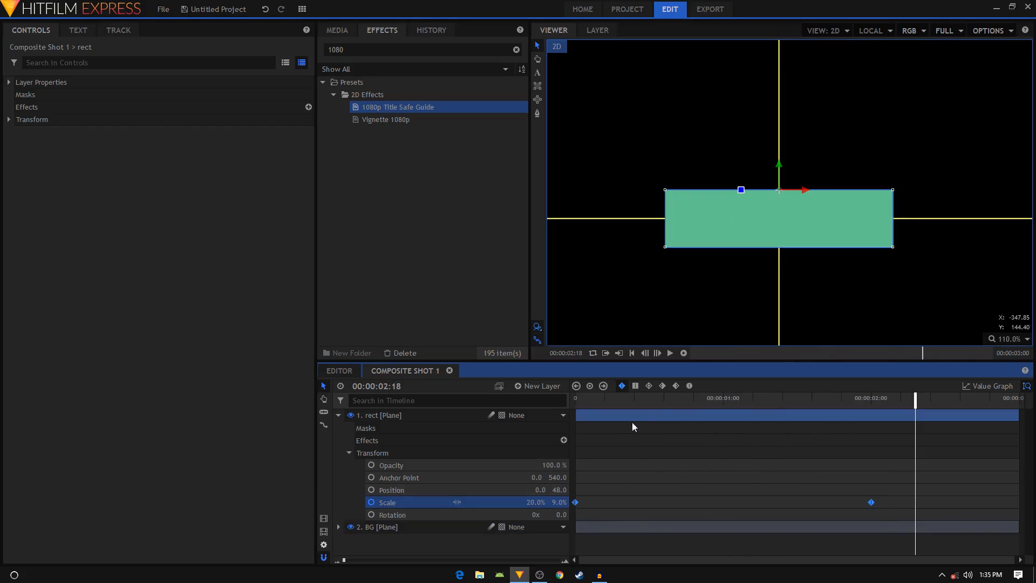
left_click(993, 386)
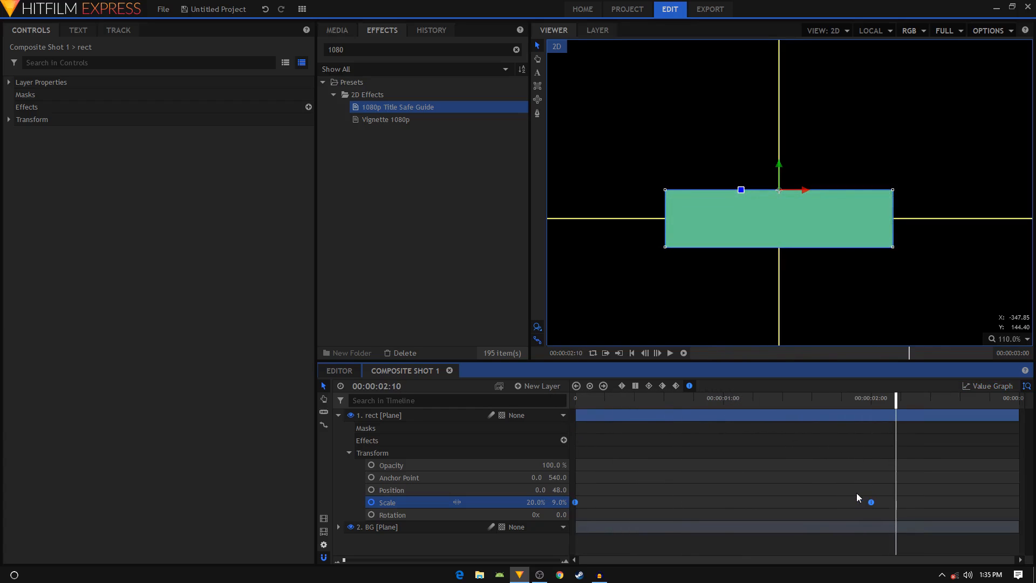
left_click_drag(897, 397, 731, 397)
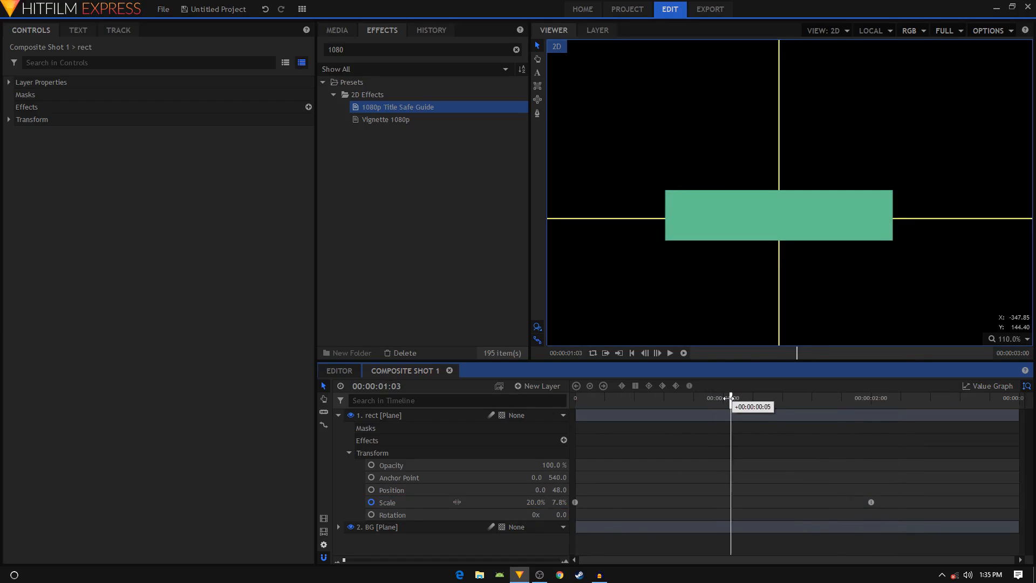
left_click_drag(729, 399, 723, 399)
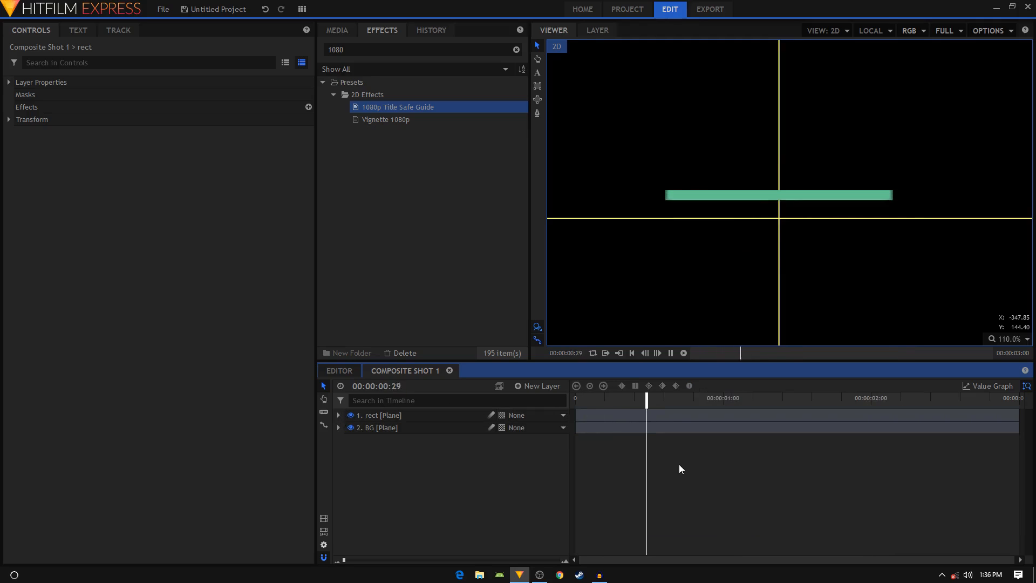
- Duplicate the rect layer and rename the copy 'line'
left_click(380, 415)
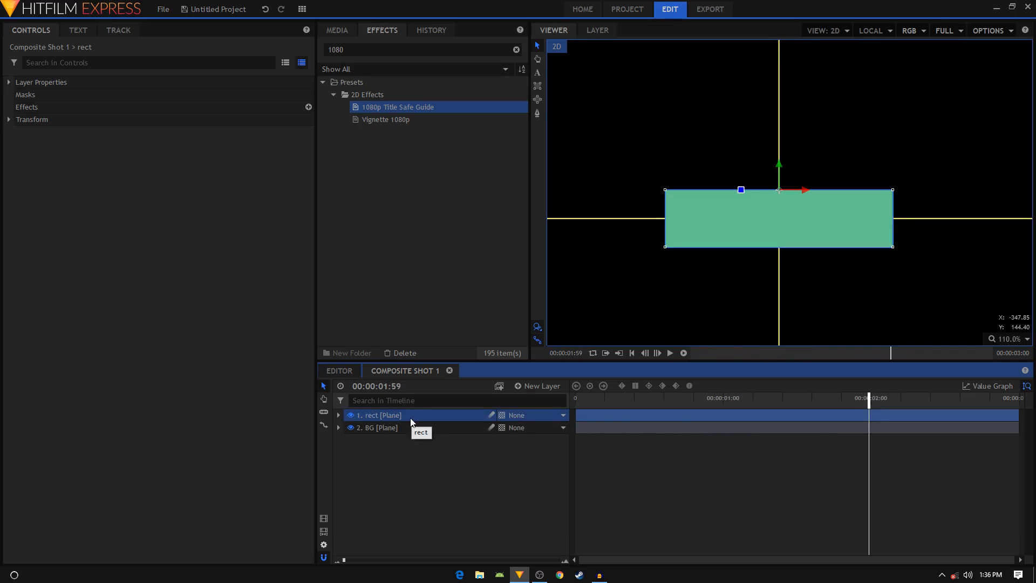
right_click(377, 415)
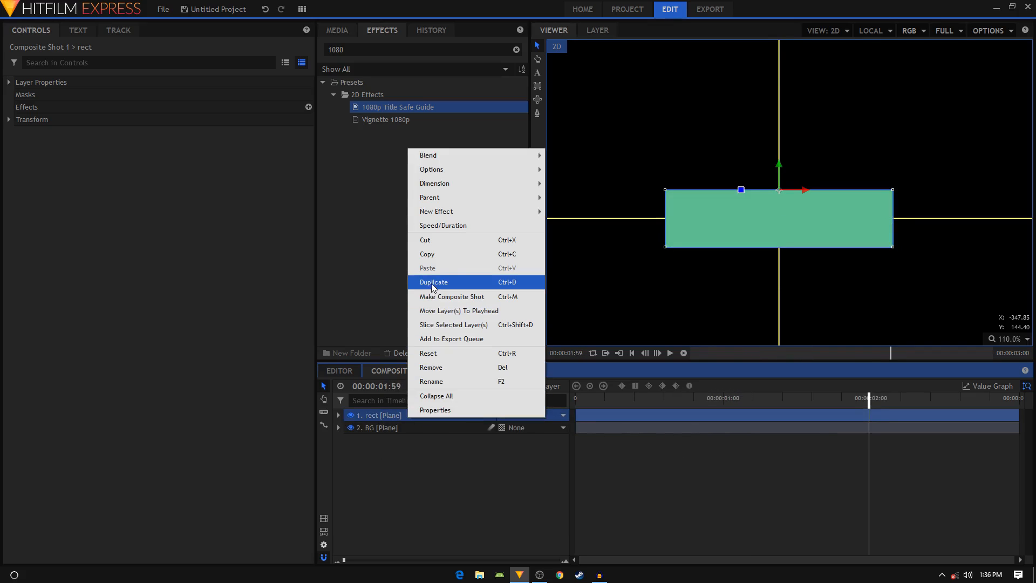
left_click(434, 282)
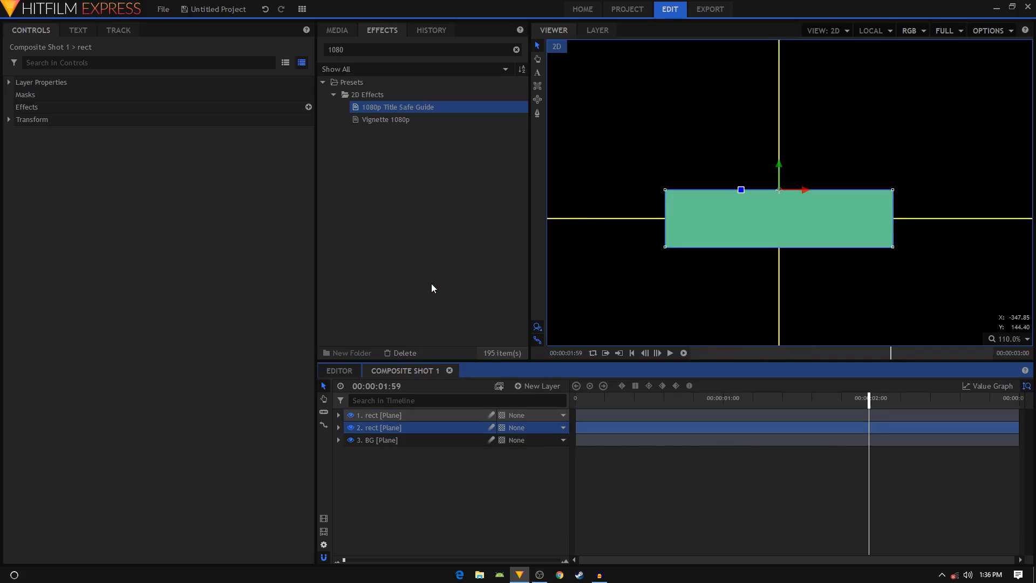
double_click(380, 414)
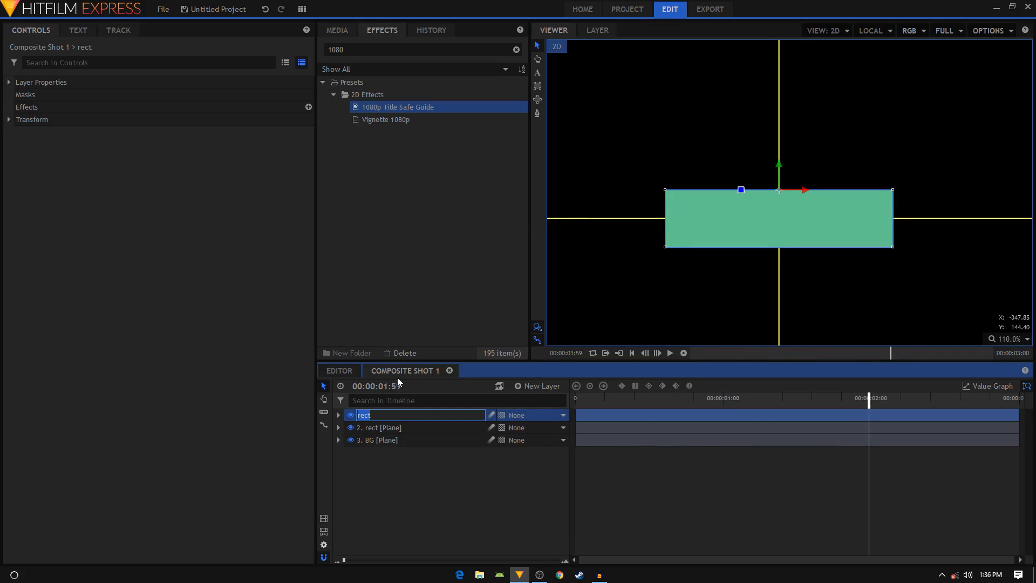
type("line [Plane")
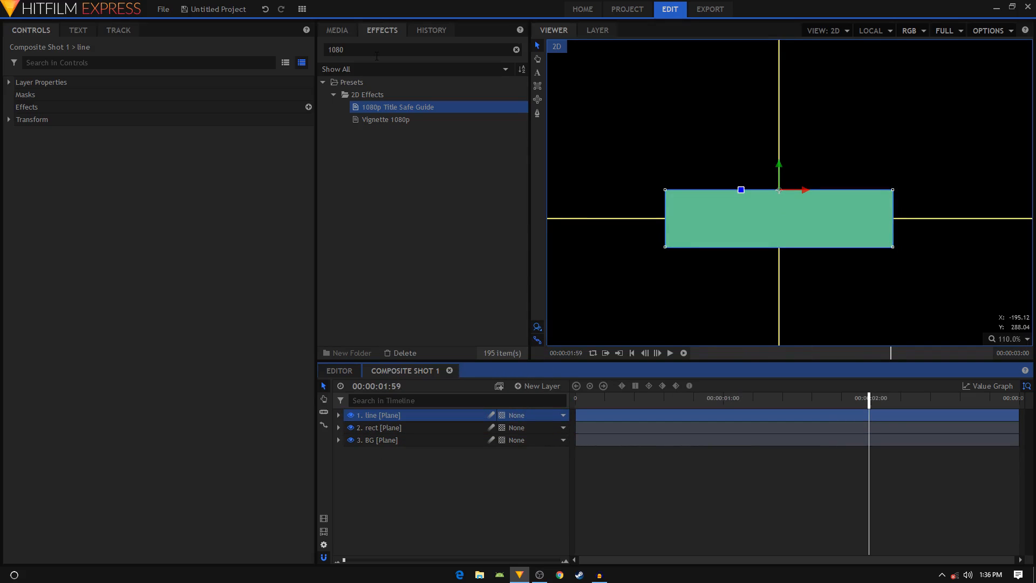
- Apply Fill Color to the line layer with Blend Amount 100% so it turns solid white
type("fill")
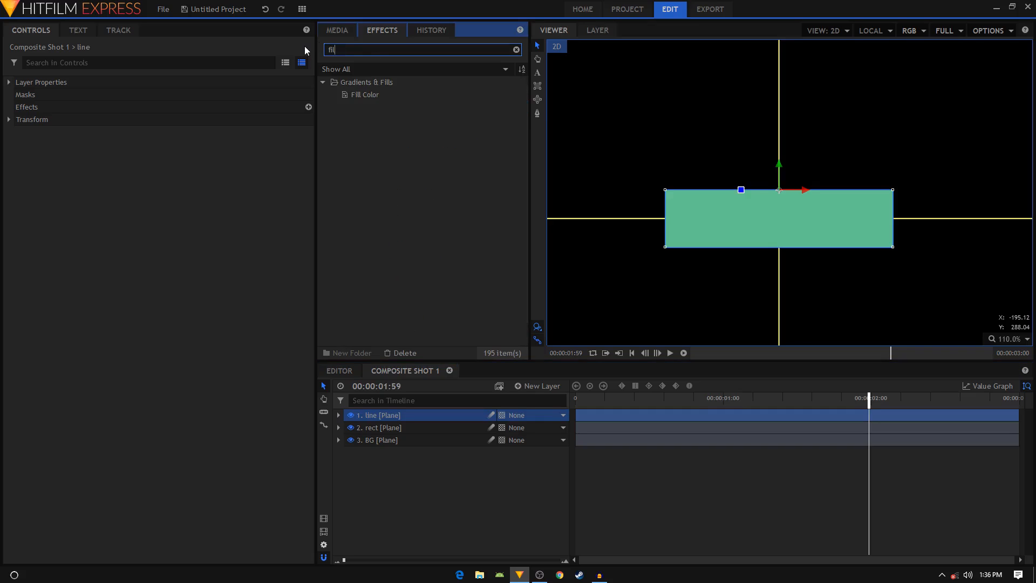
left_click(364, 95)
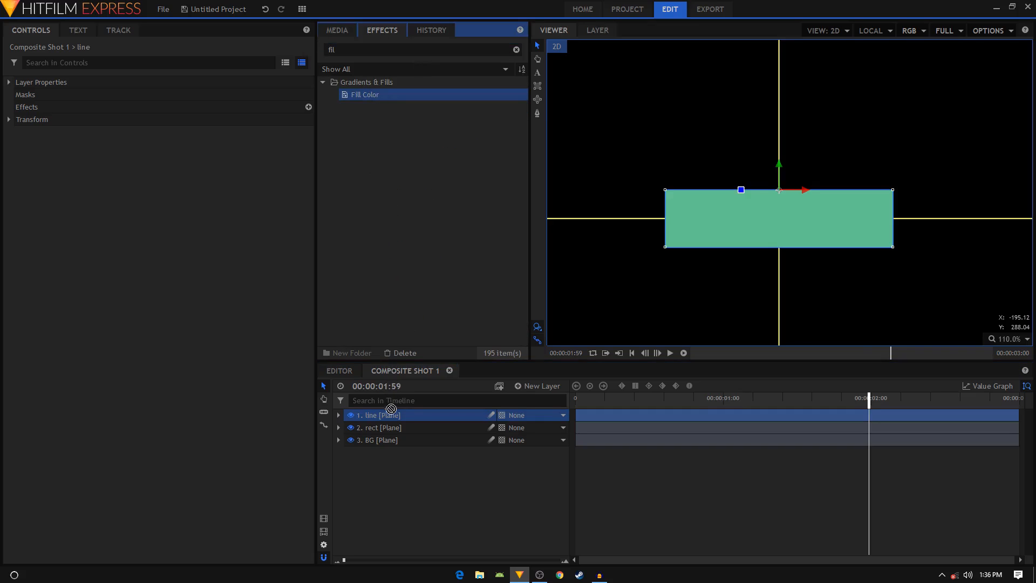
left_click(338, 415)
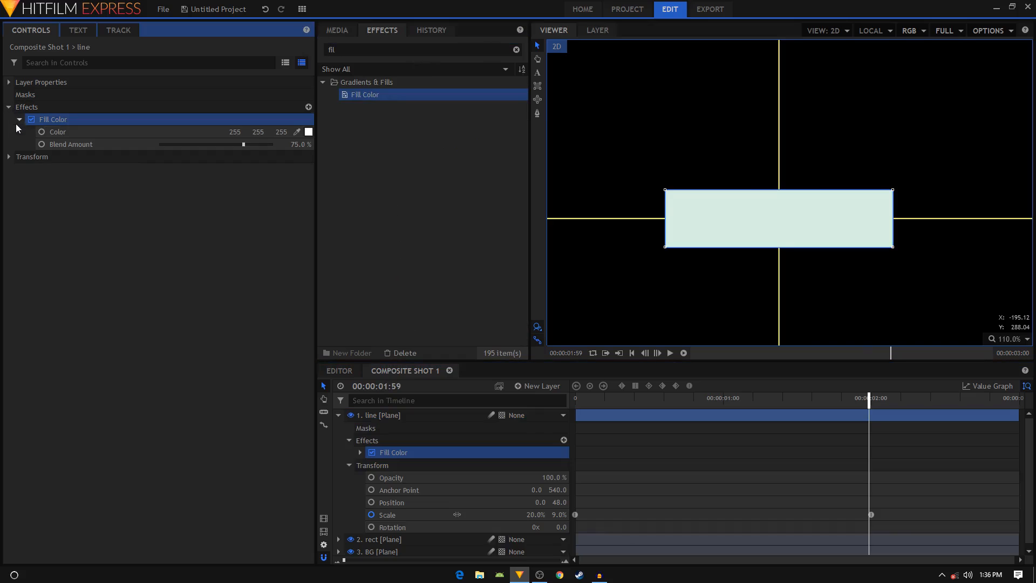
left_click_drag(243, 143, 270, 143)
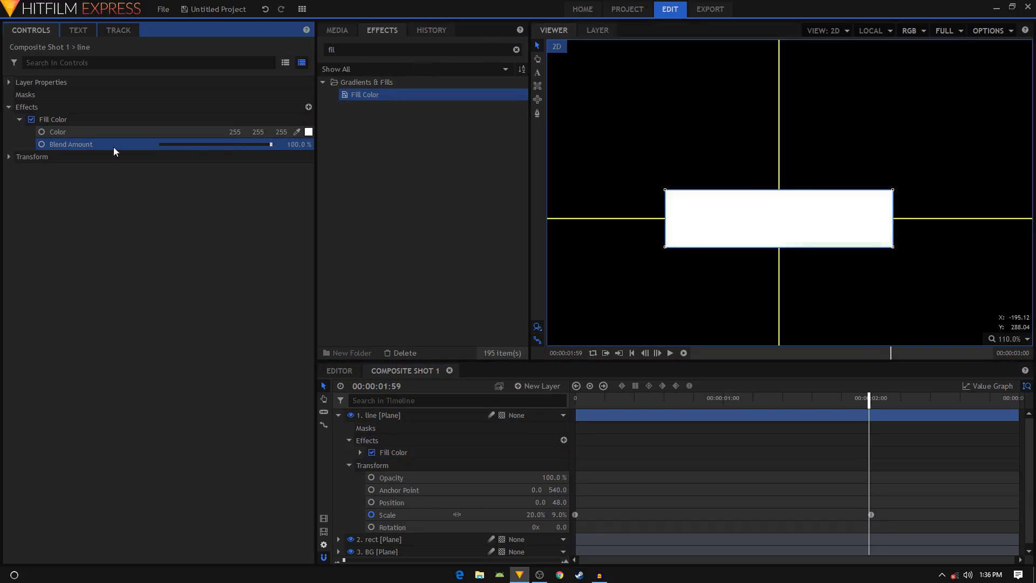
left_click(19, 119)
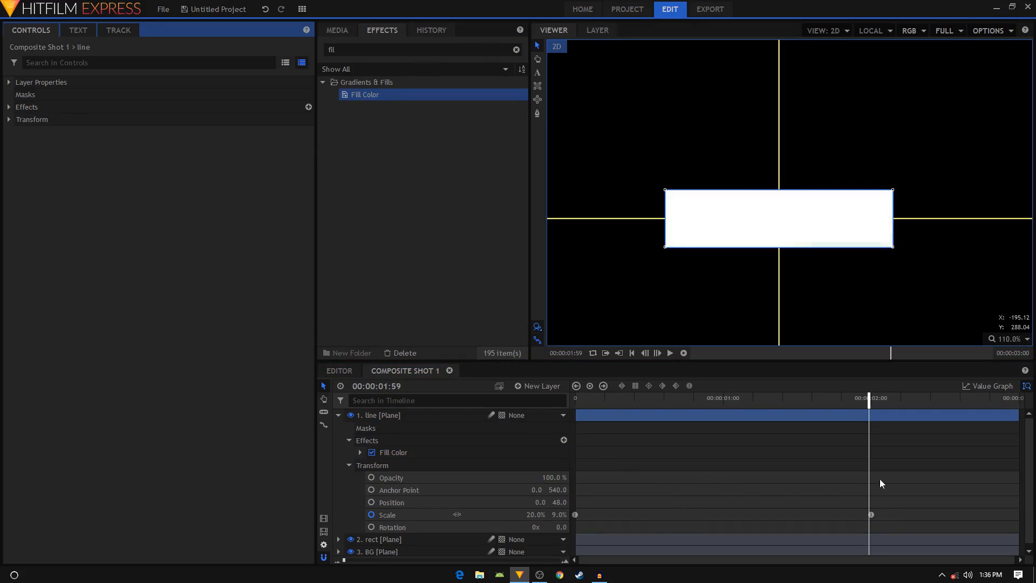
left_click(361, 441)
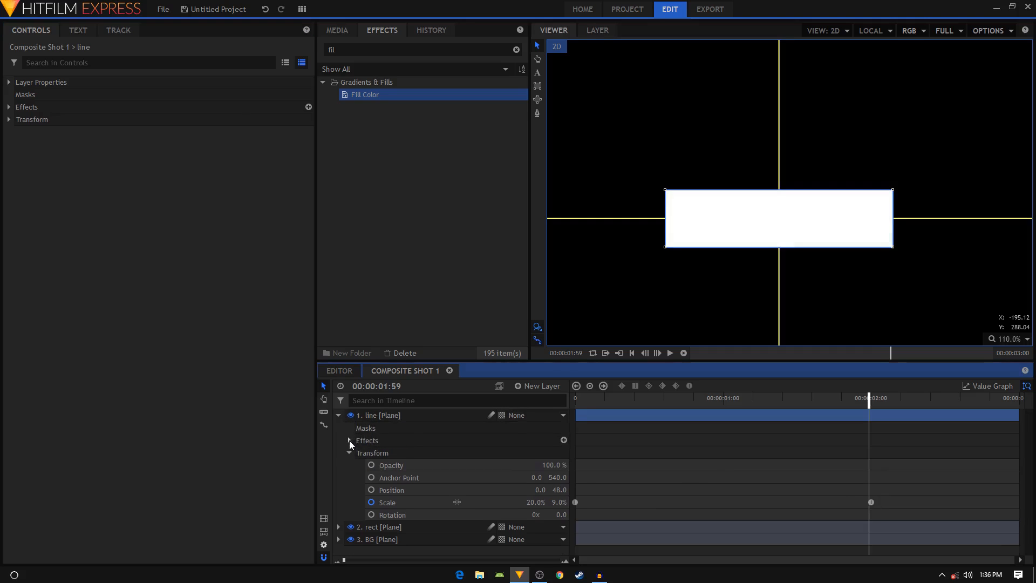
left_click(387, 502)
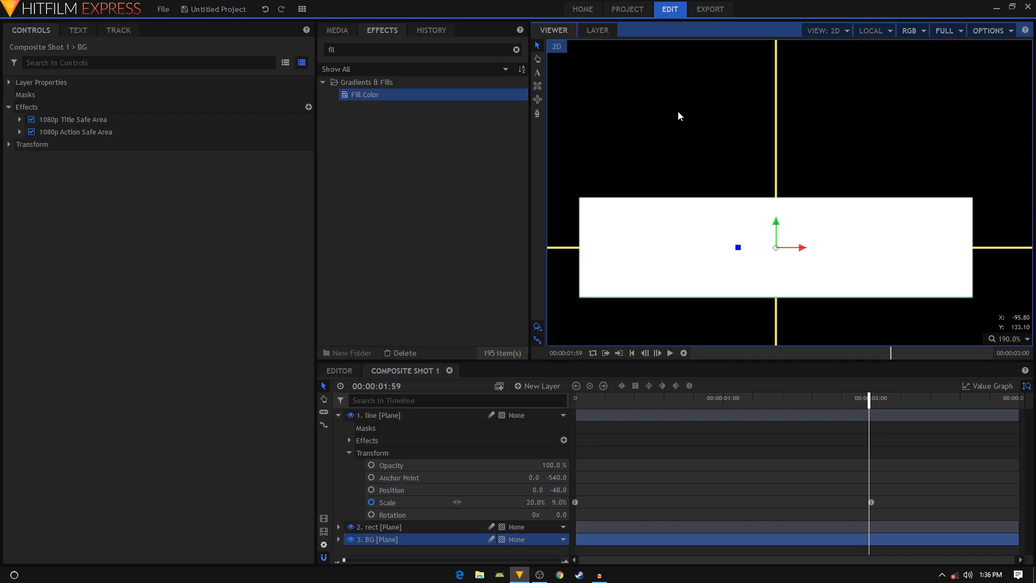
mouse_move(656, 401)
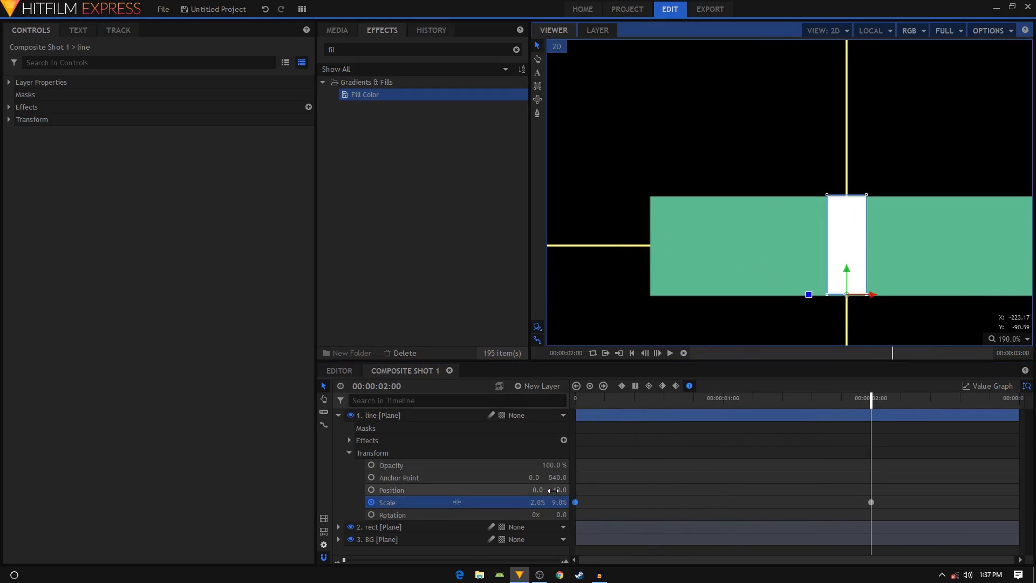
- Slide the 2%-wide white line to the green bar's left edge
left_click_drag(846, 245, 734, 255)
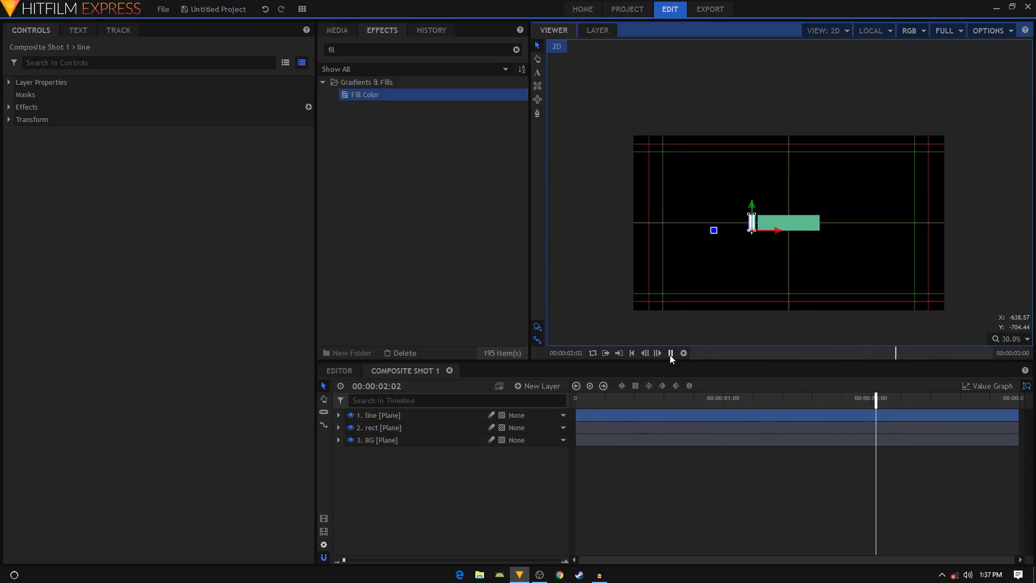
- Add a center-aligned text layer reading MODERN in Uni Sans Heavy CAPS at size 100
left_click(537, 386)
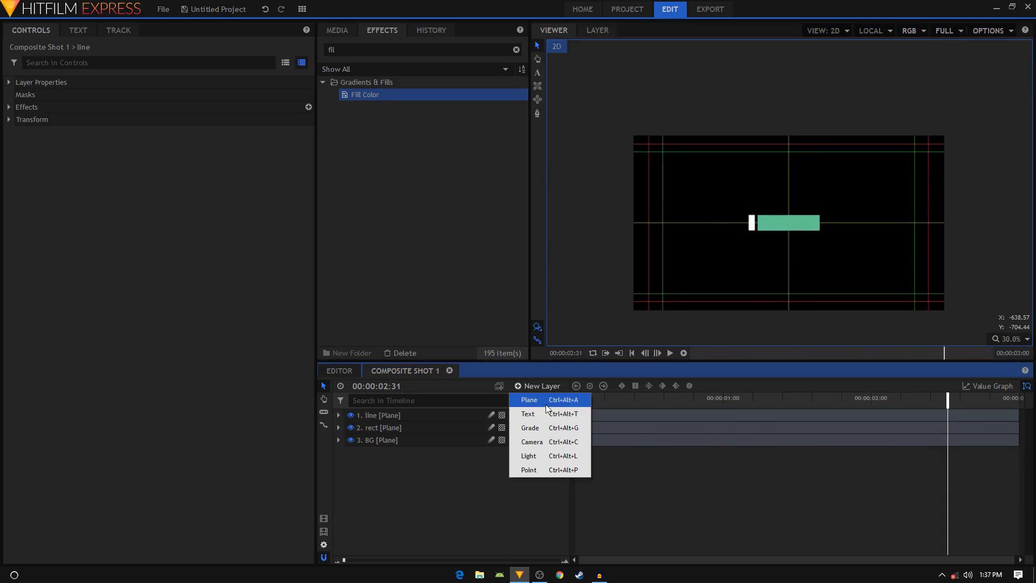
left_click(528, 413)
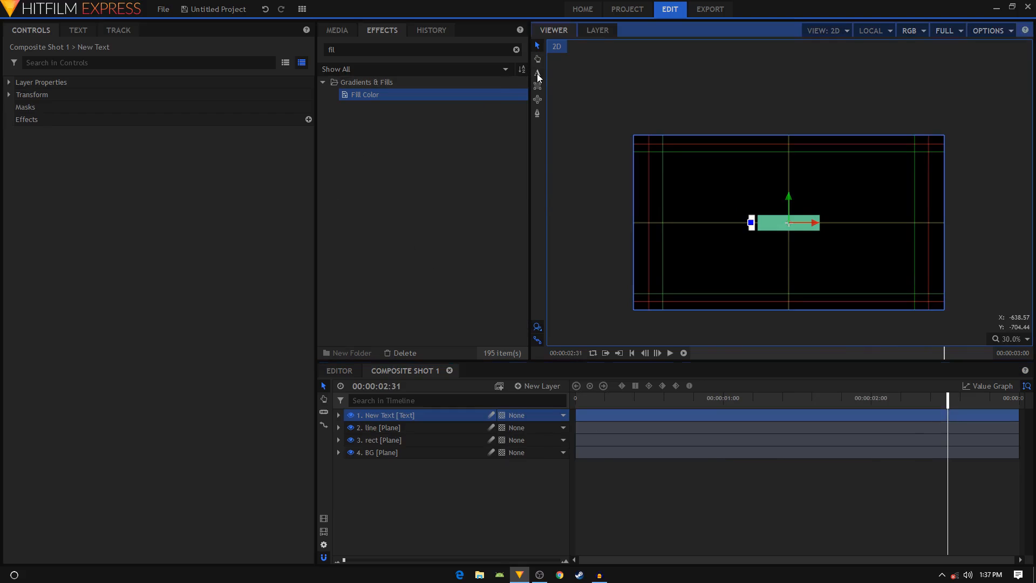
left_click(538, 72)
type("MODERN")
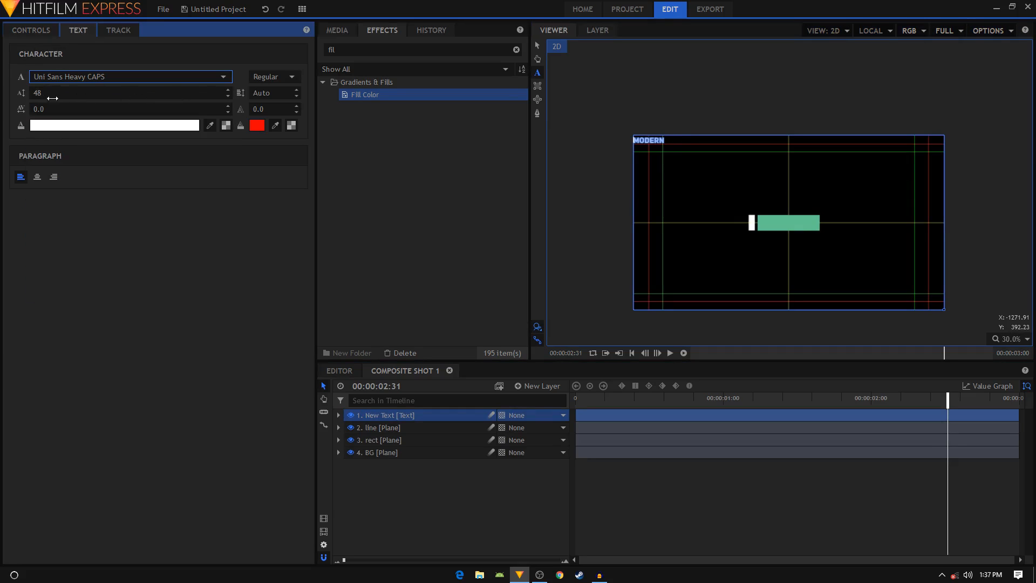
type("100")
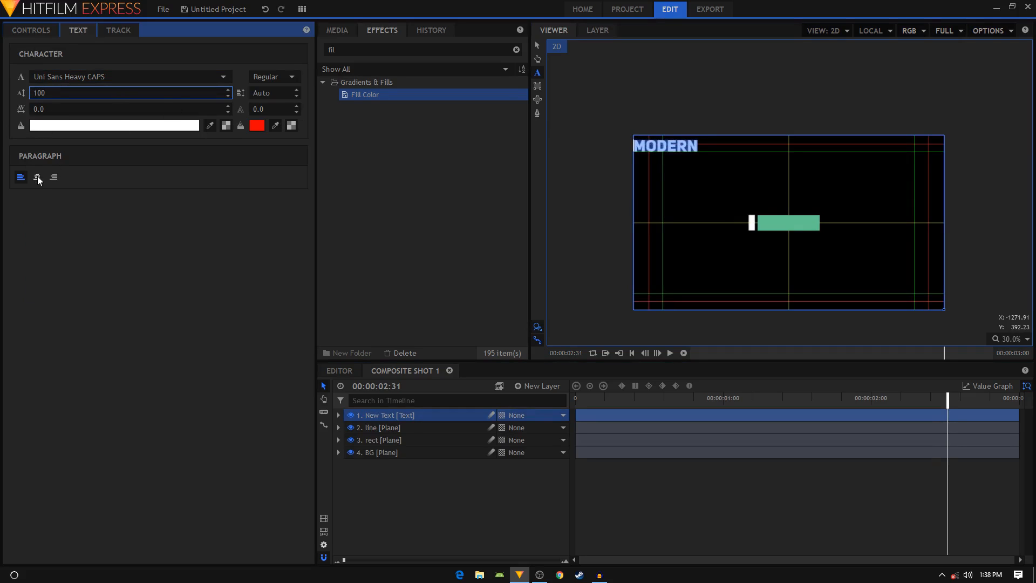
left_click(36, 177)
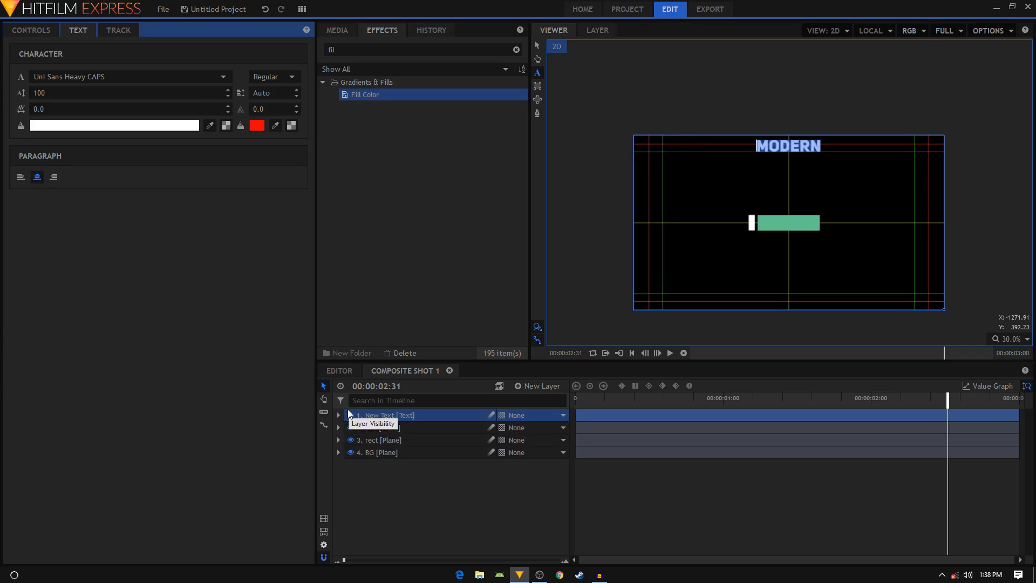
left_click(338, 414)
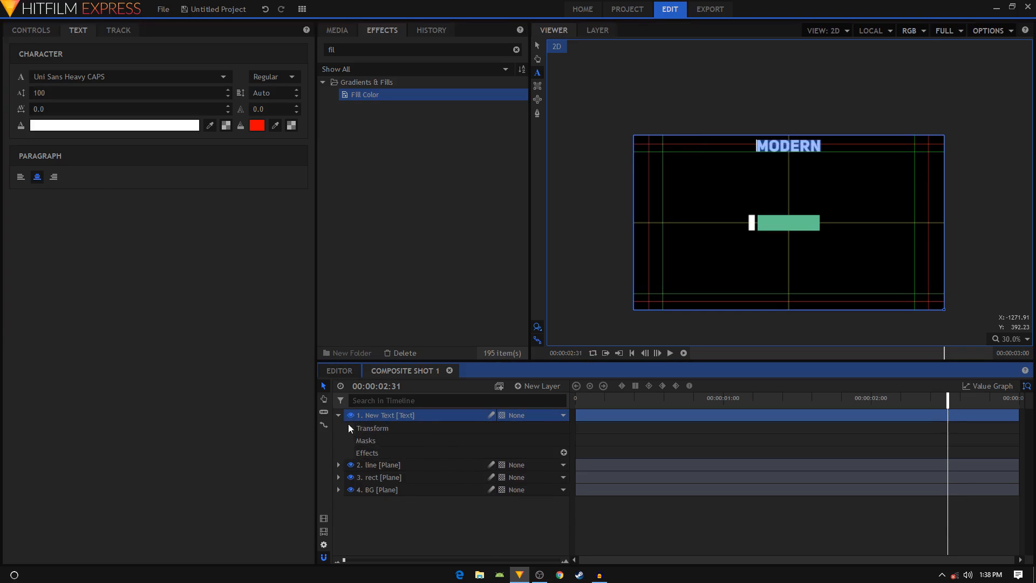
- Set the MODERN title's font size to 85 and tracking to 6
left_click(349, 428)
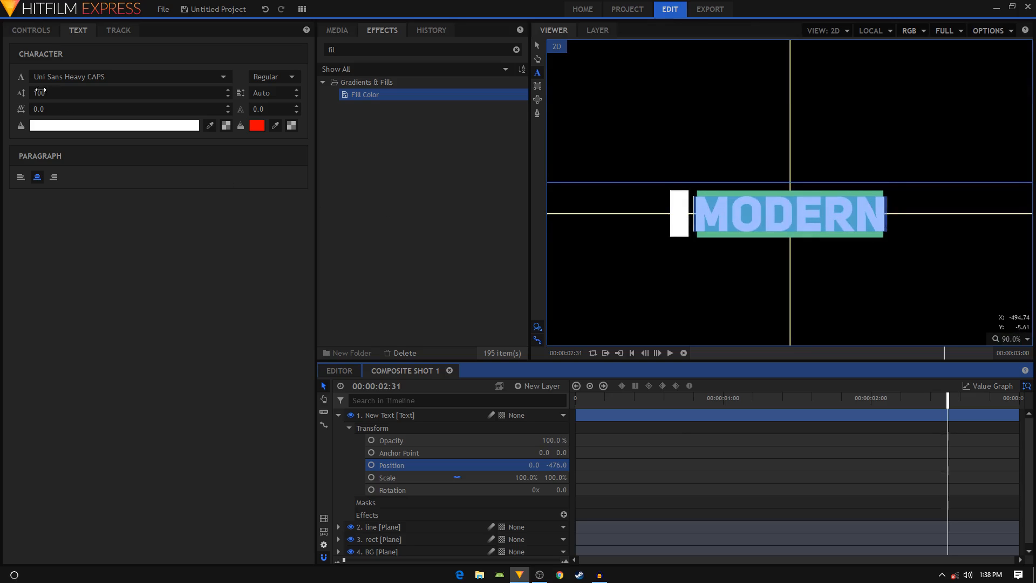
left_click(129, 92)
type("85")
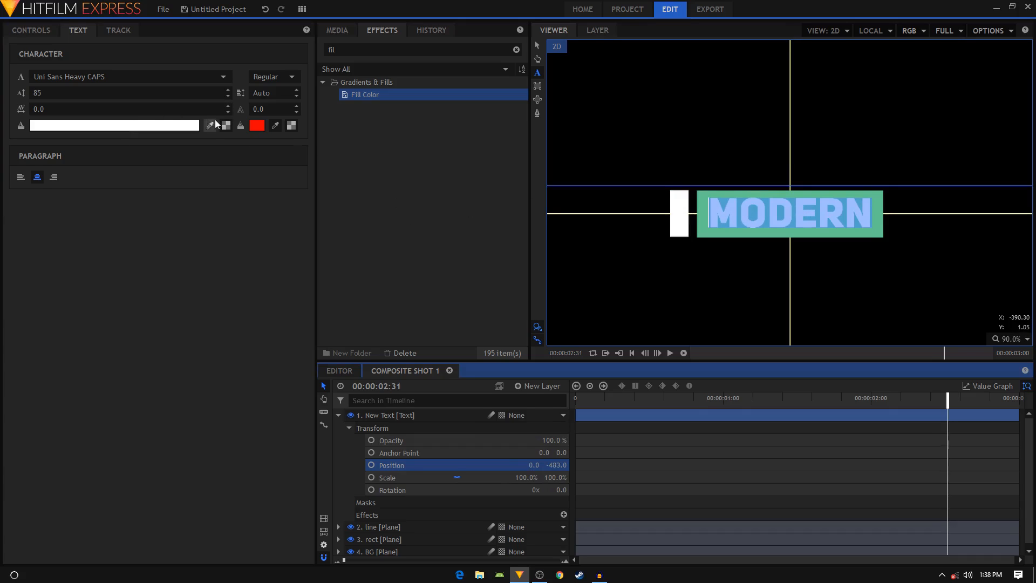
left_click(129, 108)
type("6")
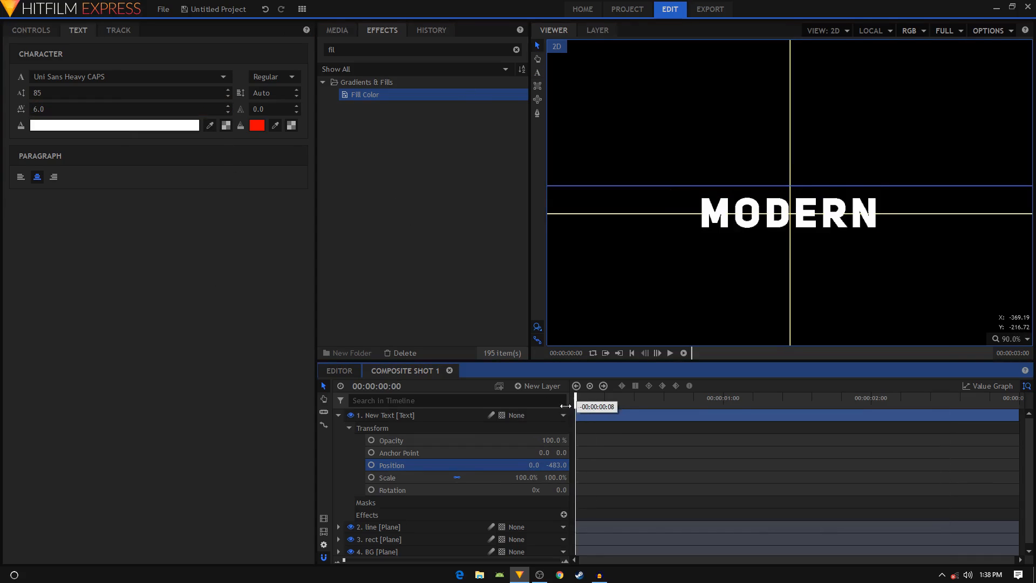
- Keyframe the title's Position from below the bar at 0s to inside the bar at 2s
left_click_drag(579, 386, 819, 386)
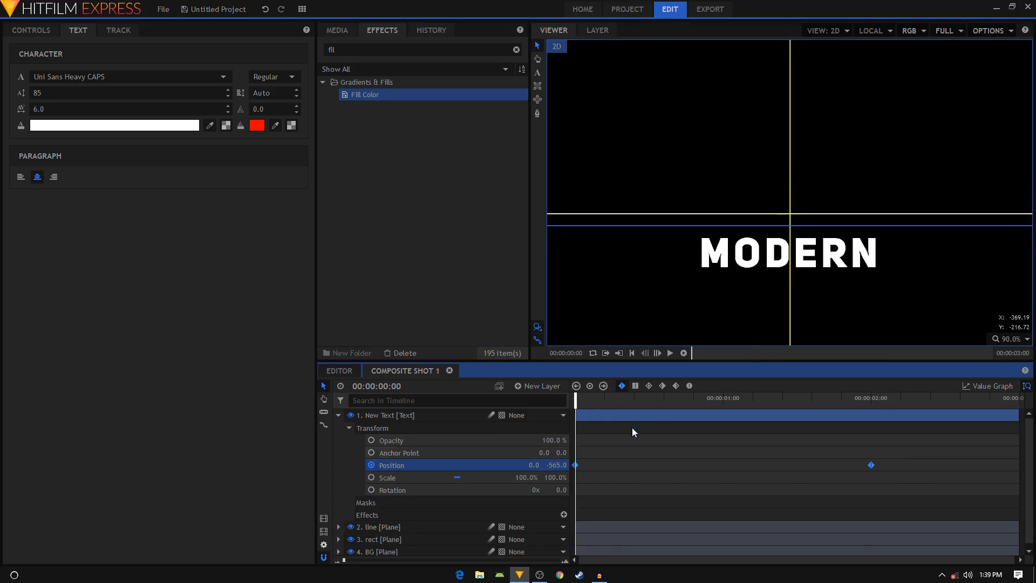
left_click(991, 386)
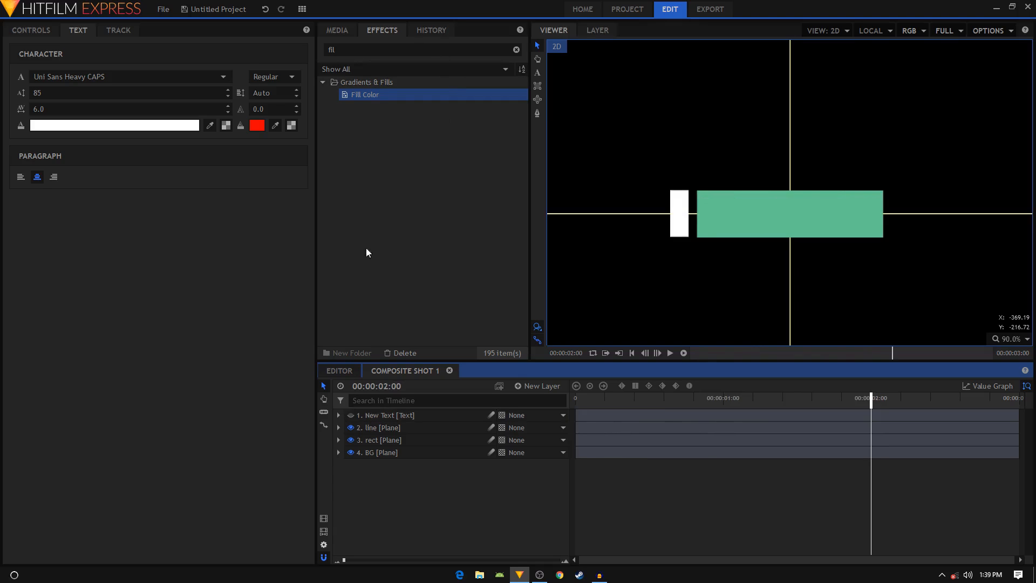
type("set")
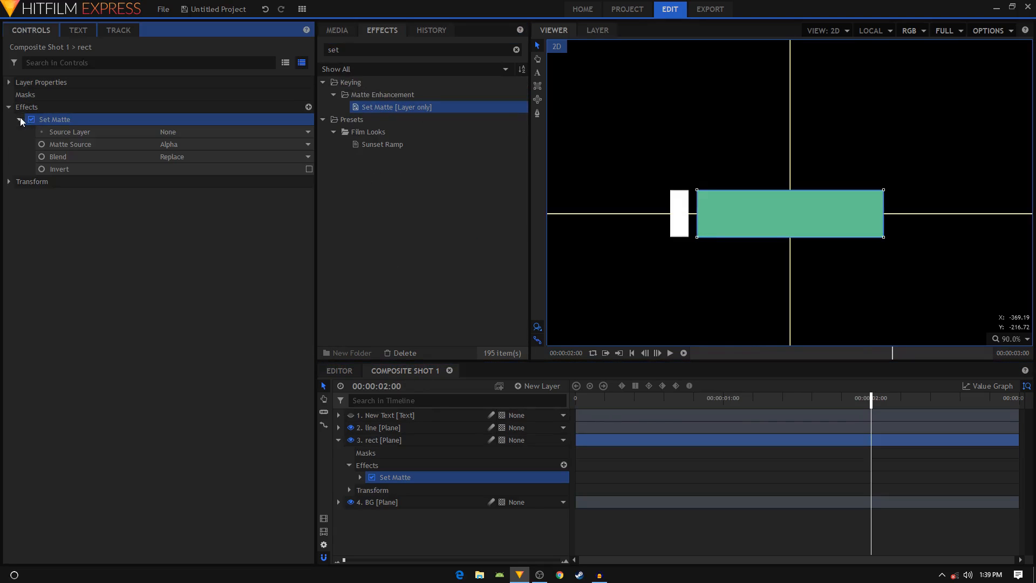
- Set the Set Matte source to the New Text layer and invert it so MODERN is cut out of the bar
left_click(234, 132)
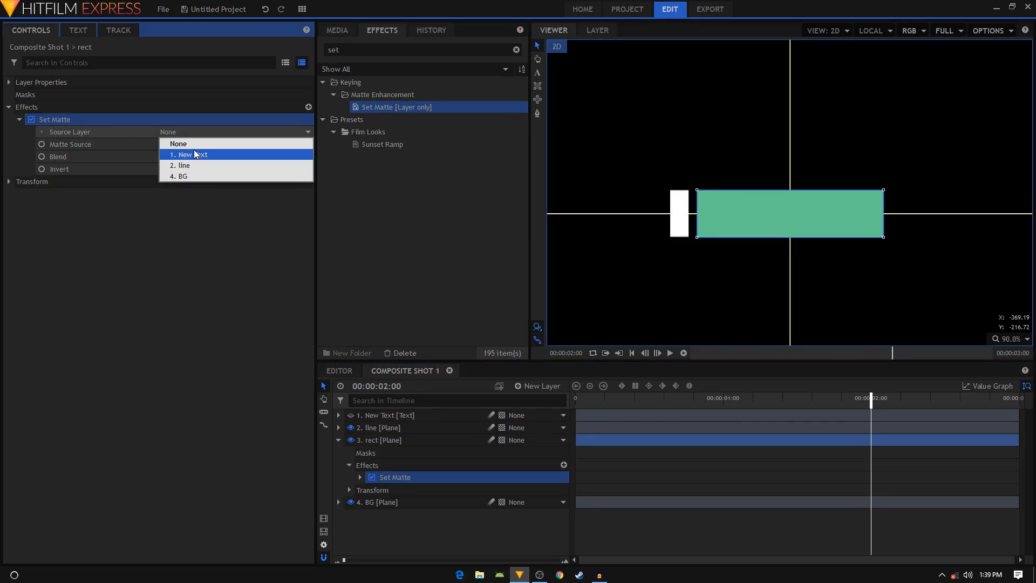
left_click(192, 154)
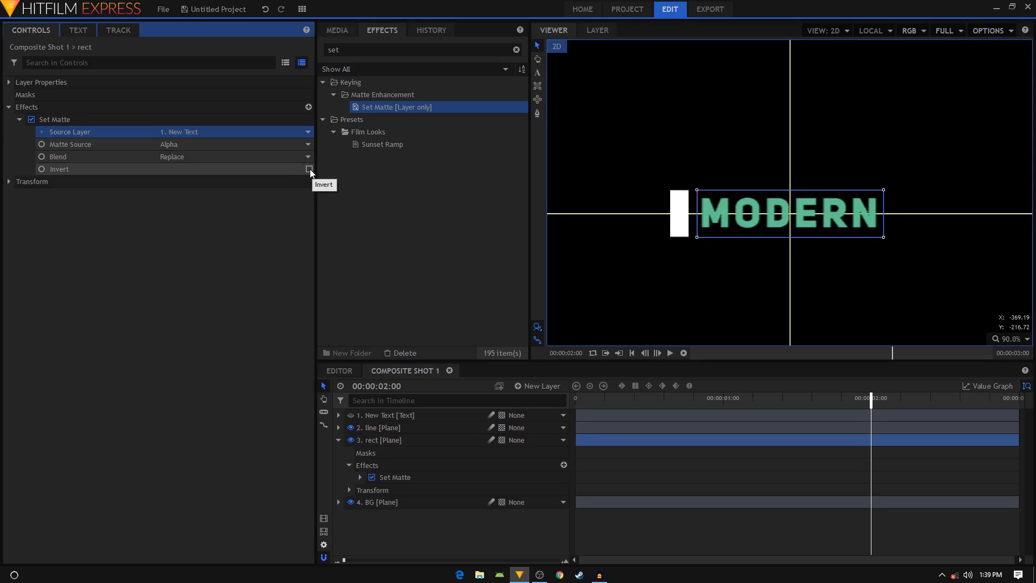
left_click(308, 168)
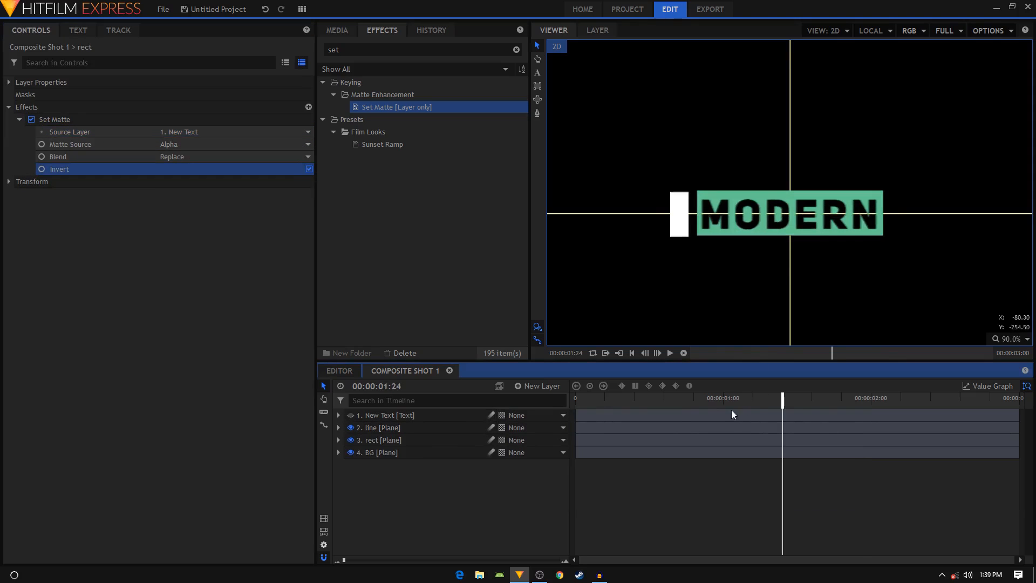
left_click_drag(784, 399, 738, 398)
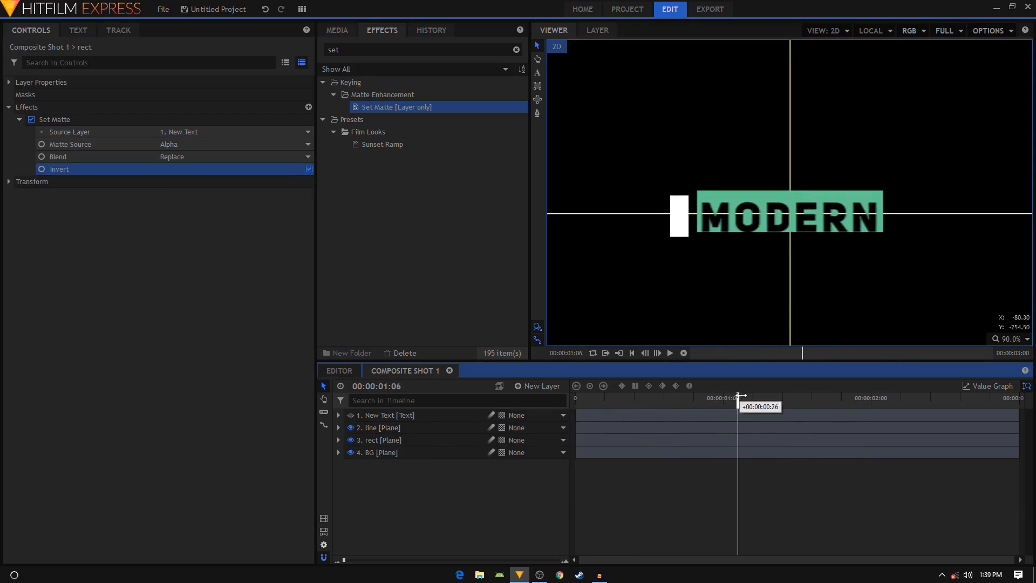
left_click_drag(739, 395, 770, 395)
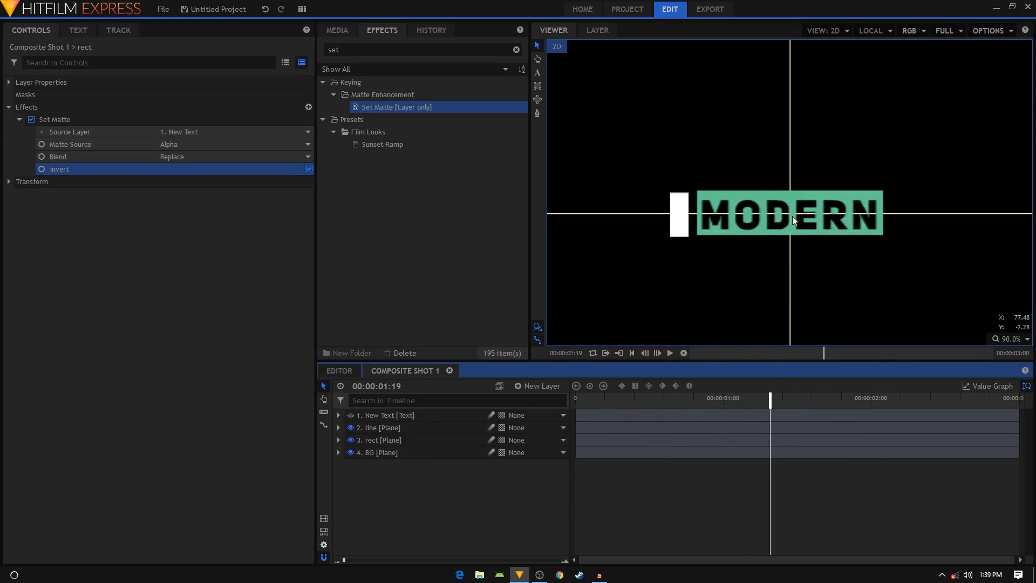
left_click(337, 30)
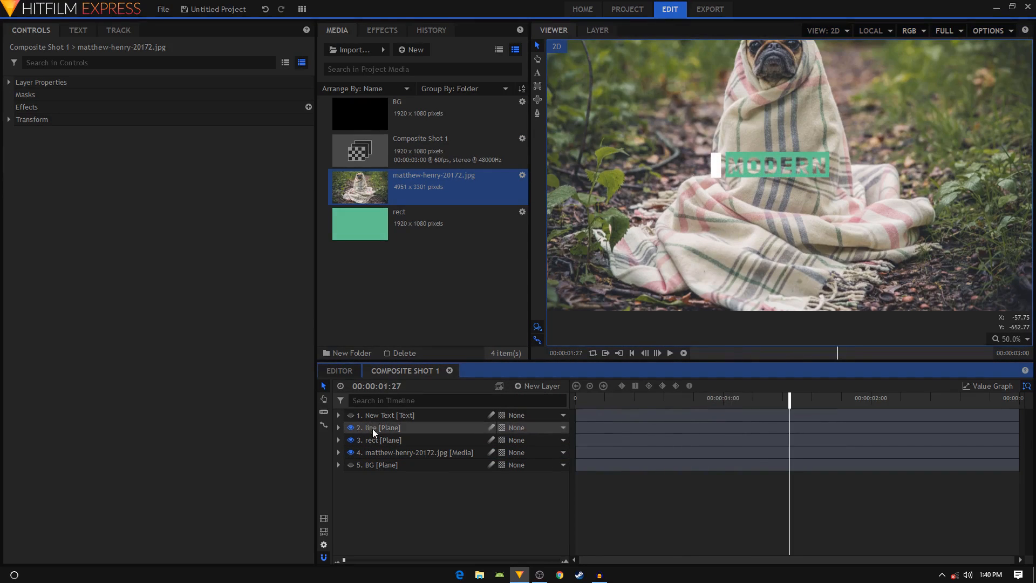
- Recolour the rect bar plane orange via its Properties, preview it, then revert to teal-green and scrub the animation
right_click(383, 439)
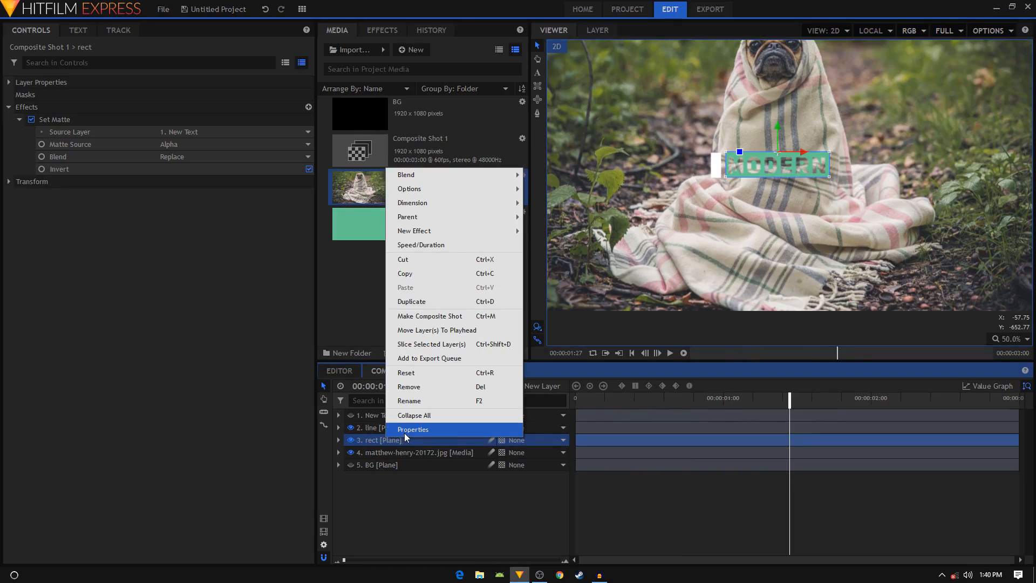
left_click(412, 429)
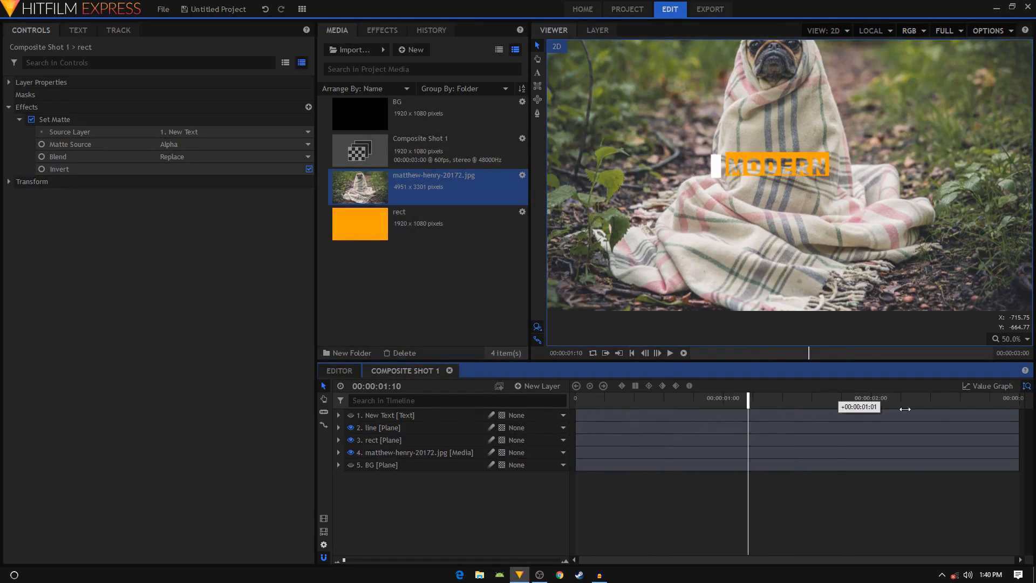
left_click_drag(750, 399, 906, 400)
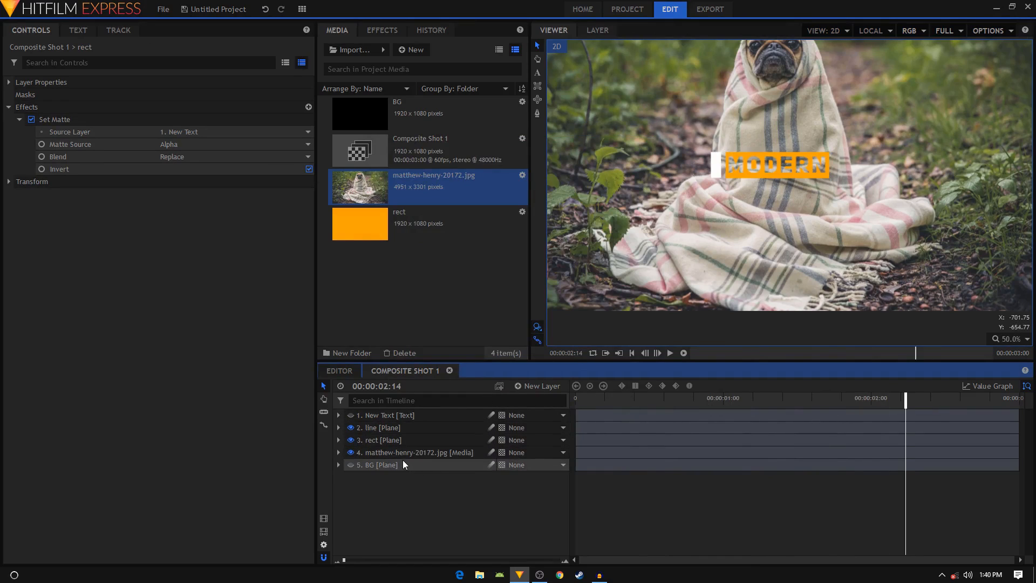
left_click_drag(906, 398, 729, 399)
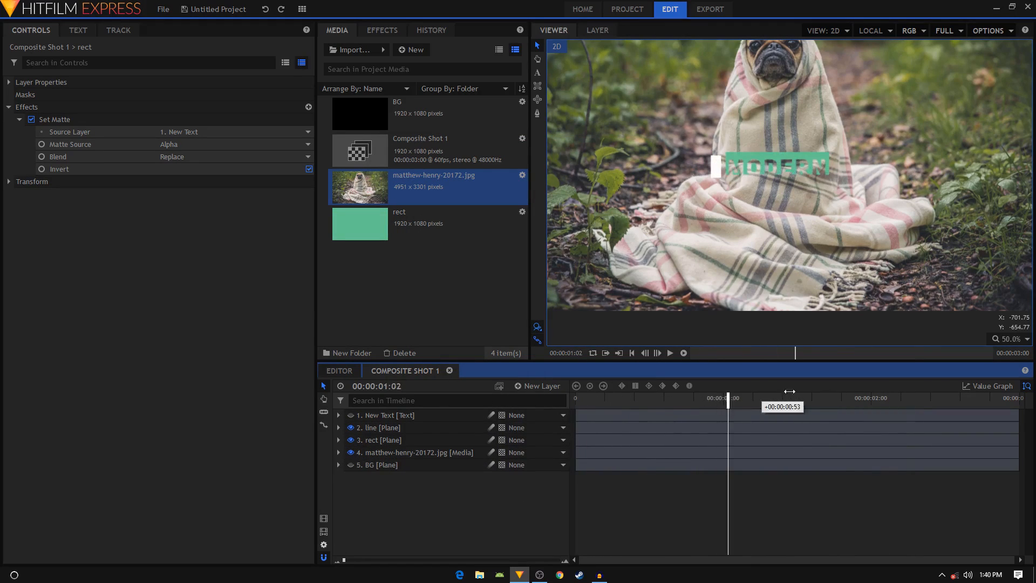
left_click_drag(729, 401, 788, 401)
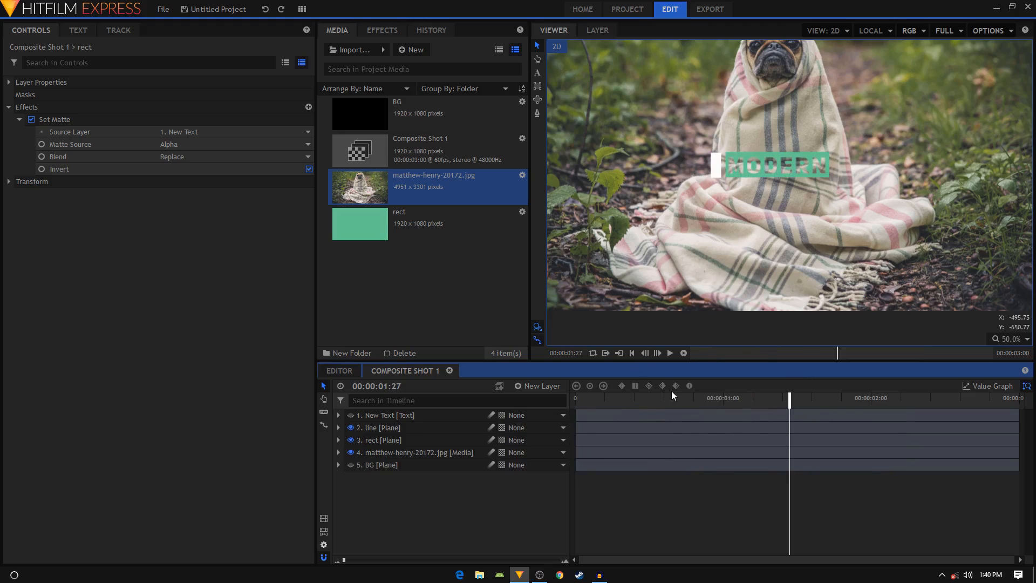
mouse_move(891, 96)
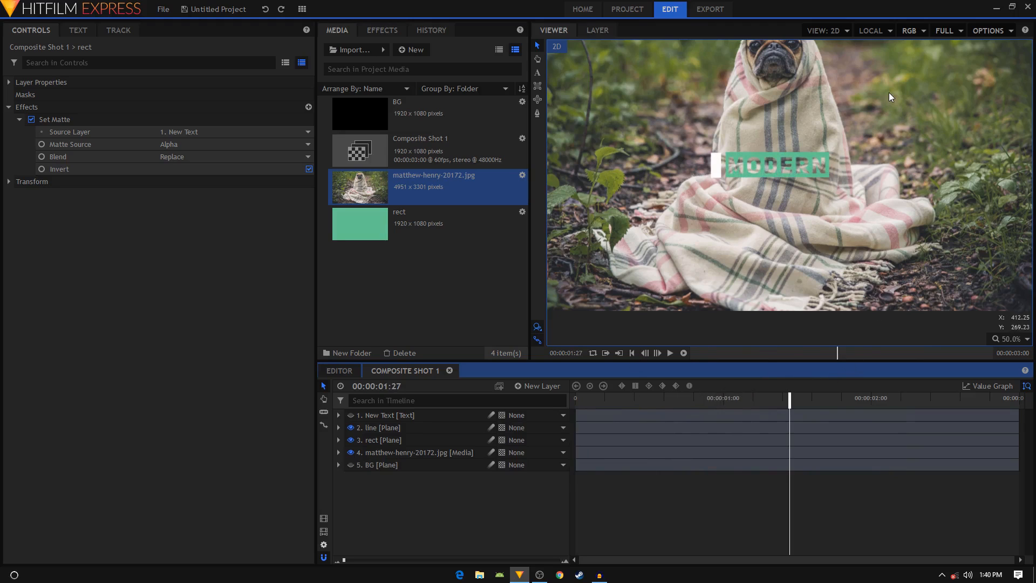
scroll("down", 3)
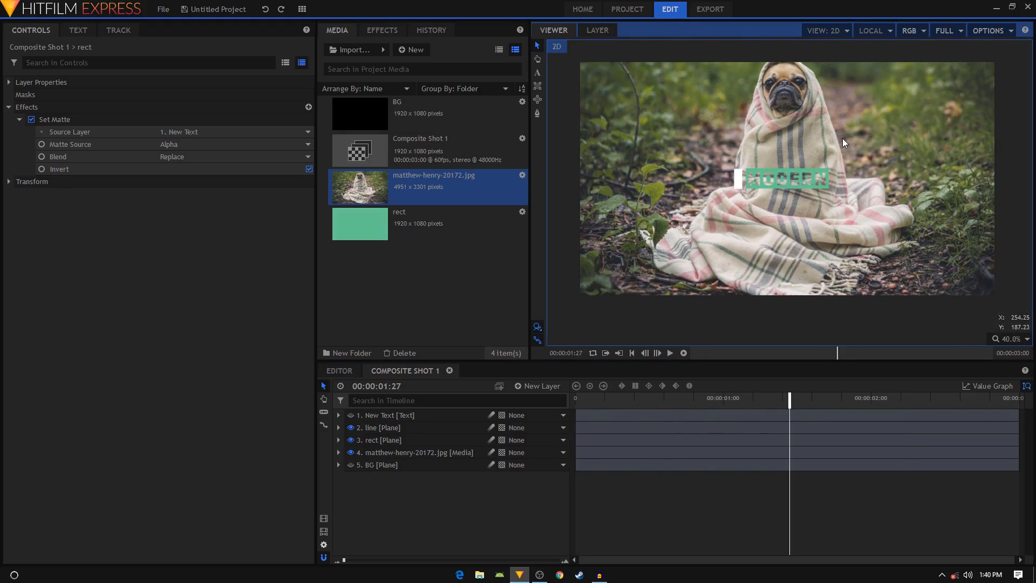
mouse_move(844, 146)
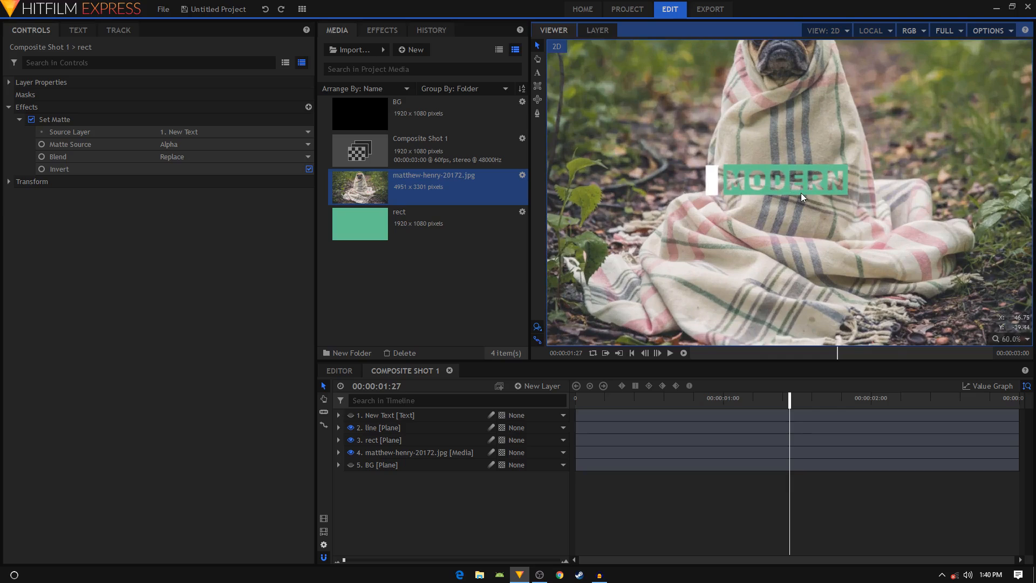
mouse_move(726, 357)
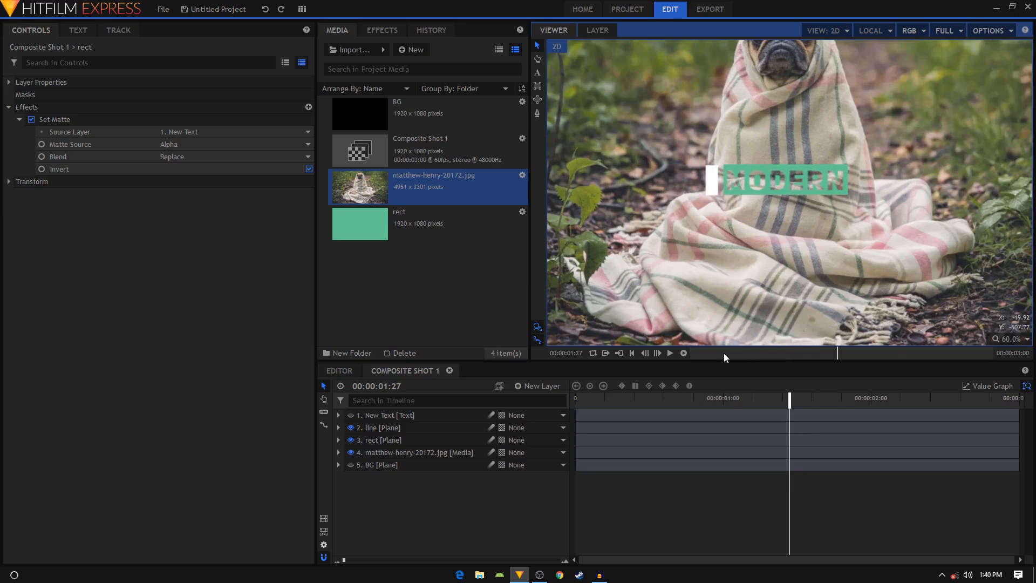